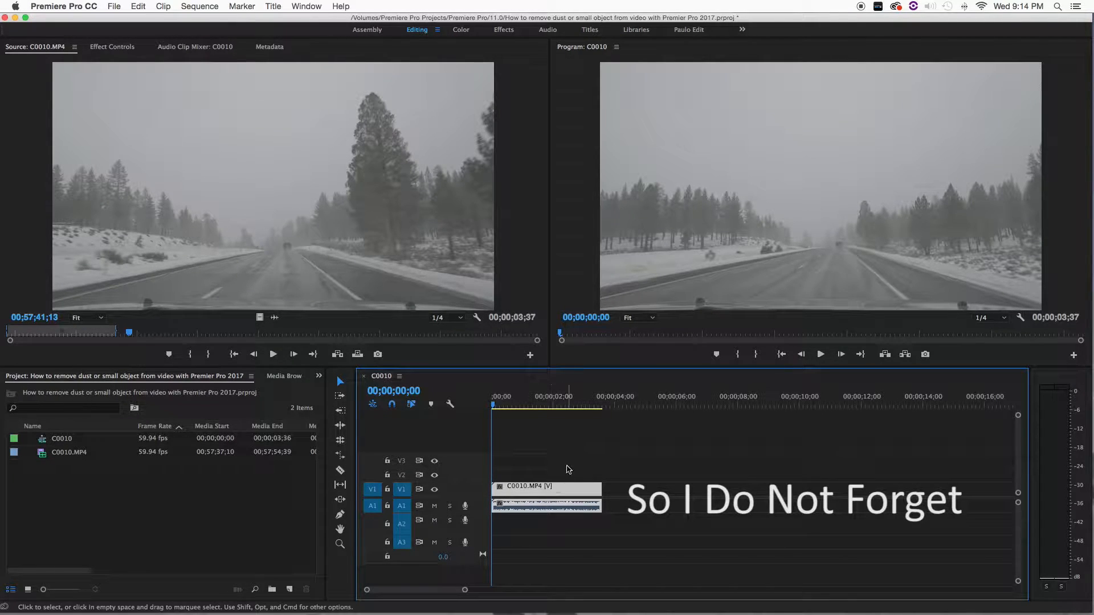
{"action": "mouse_move", "coordinate": [562, 495]}
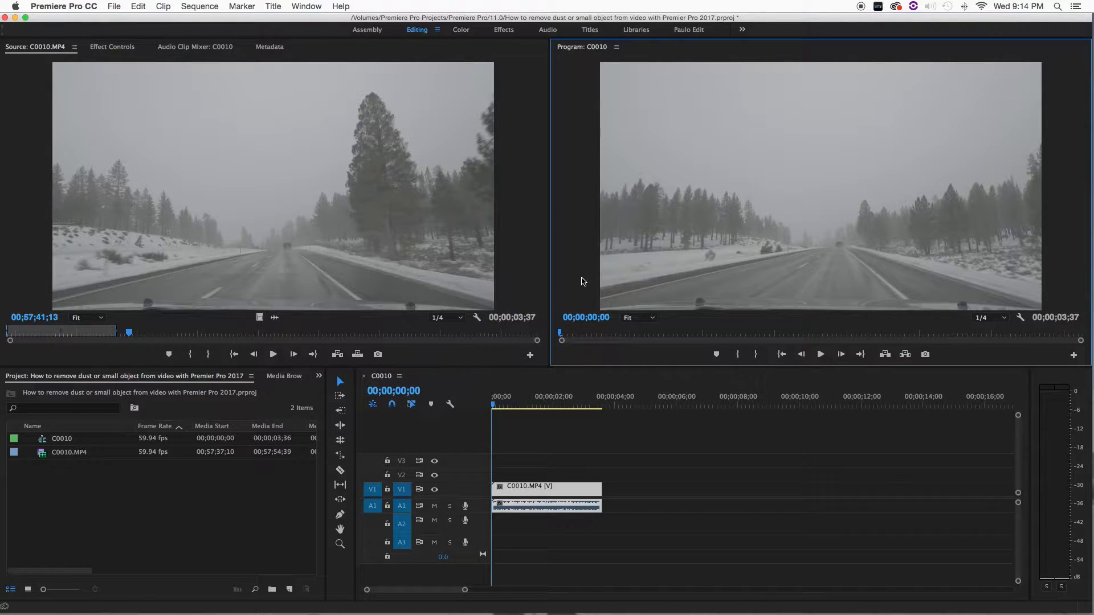
Duplicate the snowy road clip onto V2 and nudge the V1 copy a few frames later.
{"action": "left_click", "coordinate": [588, 317]}
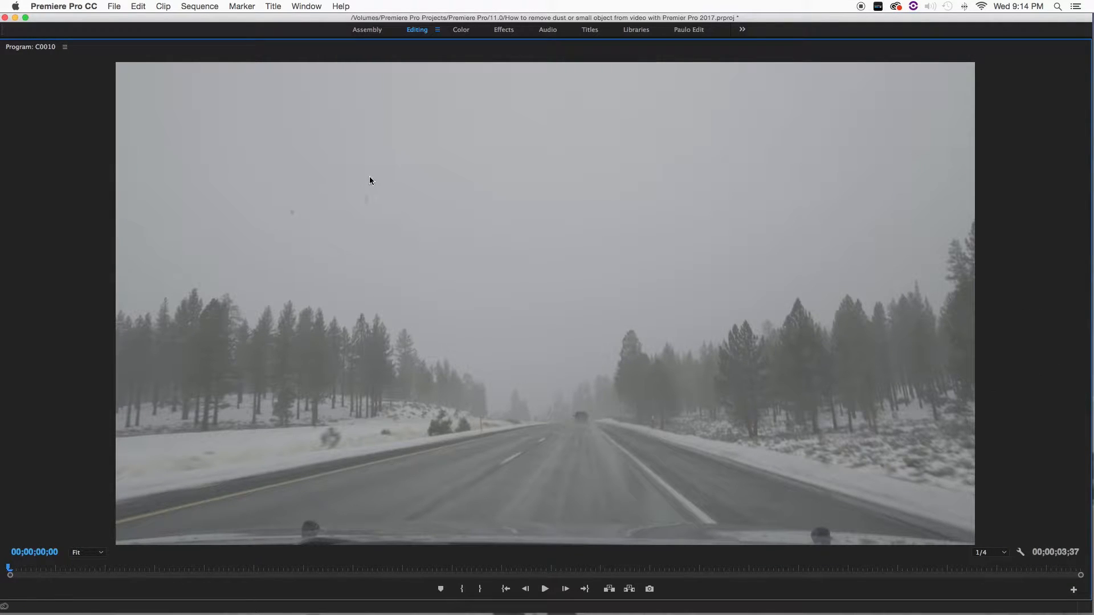
{"action": "mouse_move", "coordinate": [435, 224]}
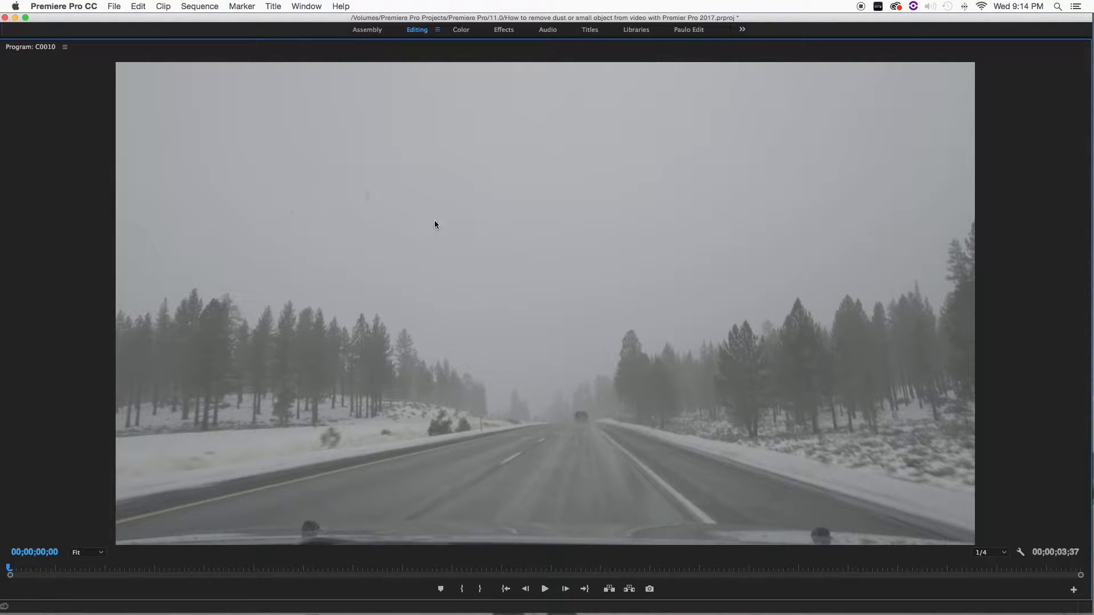
{"action": "mouse_move", "coordinate": [277, 228]}
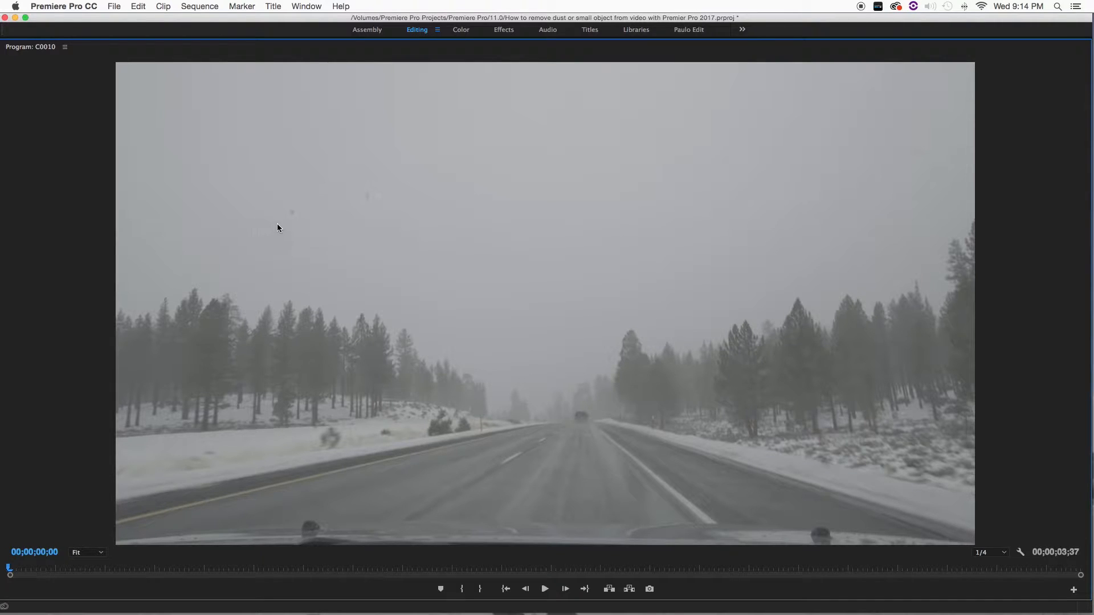
{"action": "mouse_move", "coordinate": [270, 218]}
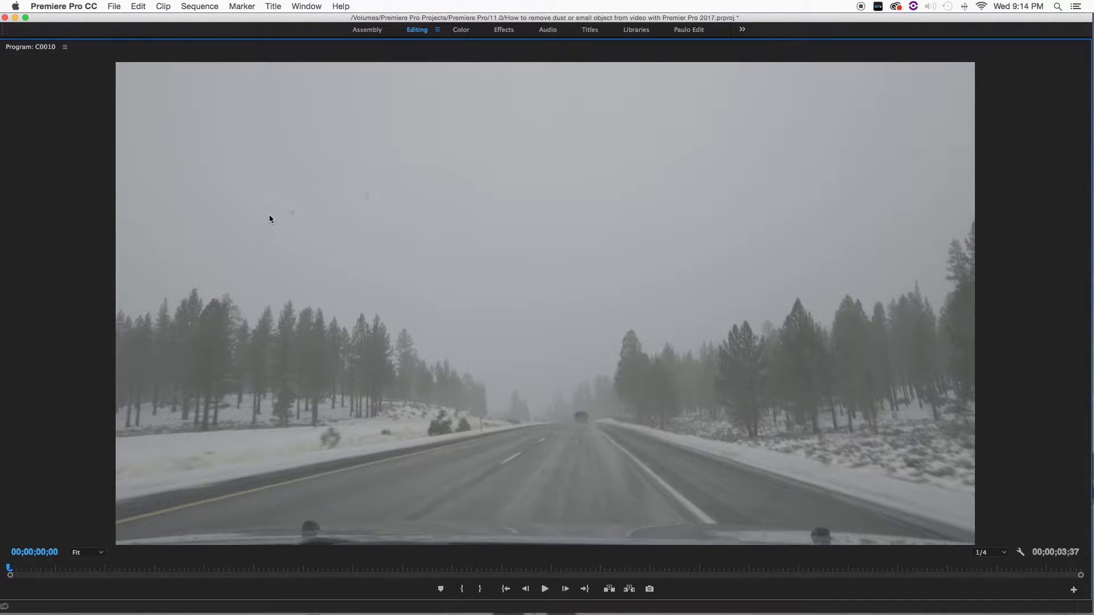
{"action": "mouse_move", "coordinate": [285, 215]}
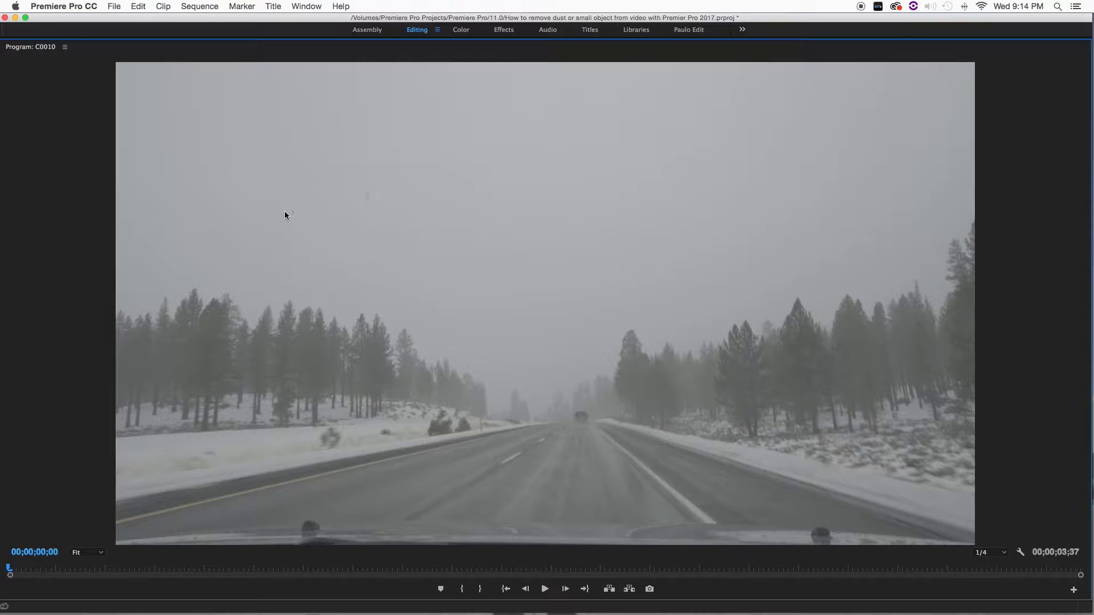
{"action": "mouse_move", "coordinate": [387, 200]}
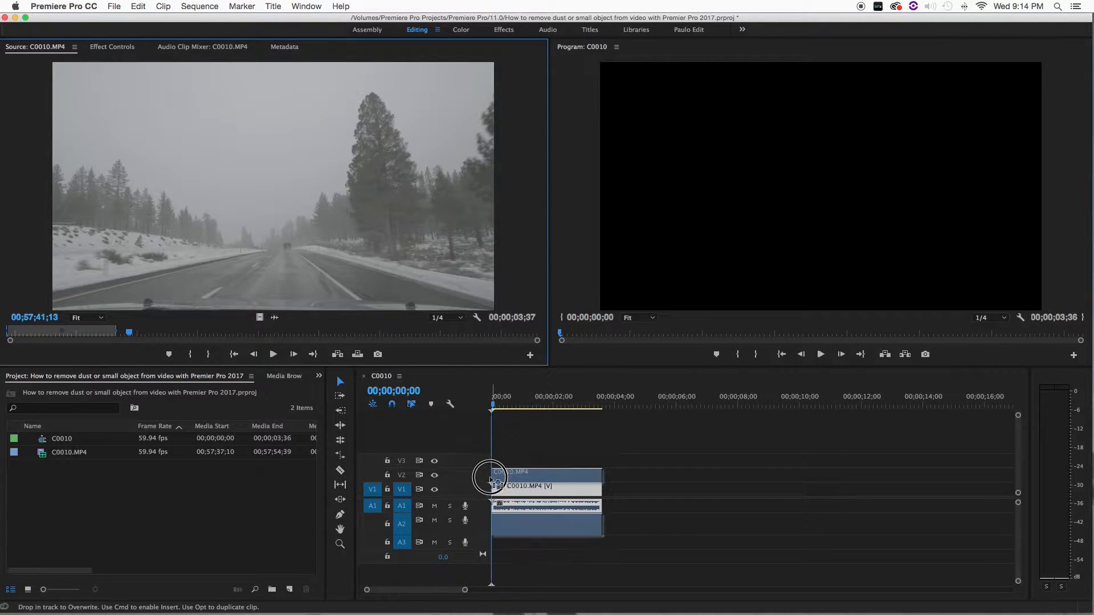
{"action": "left_click_drag", "start_coordinate": [492, 479], "coordinate": [555, 495]}
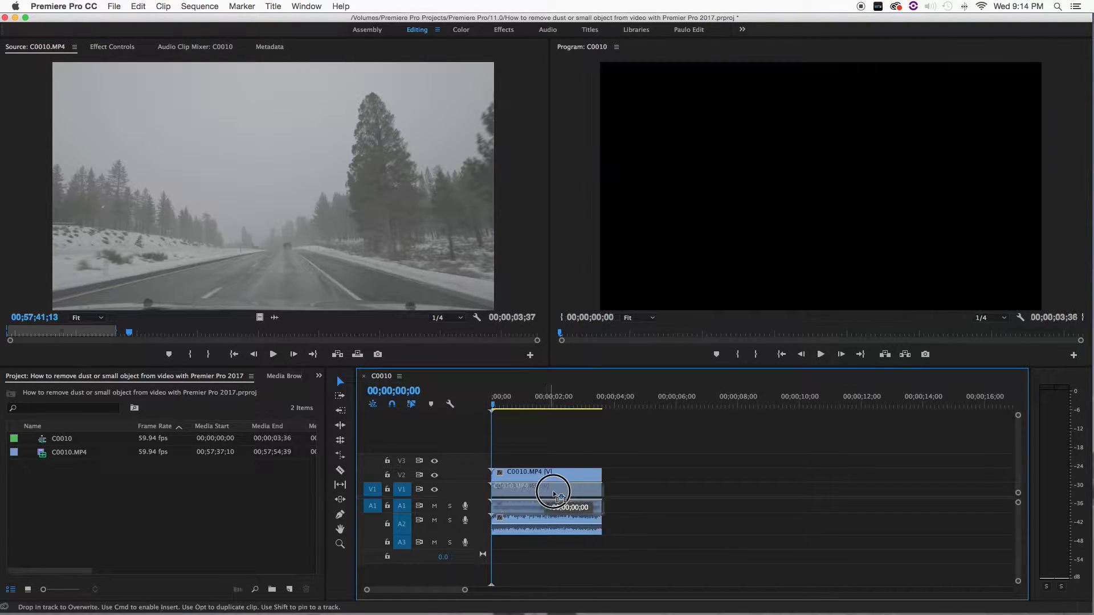
{"action": "left_click_drag", "start_coordinate": [554, 495], "coordinate": [564, 486]}
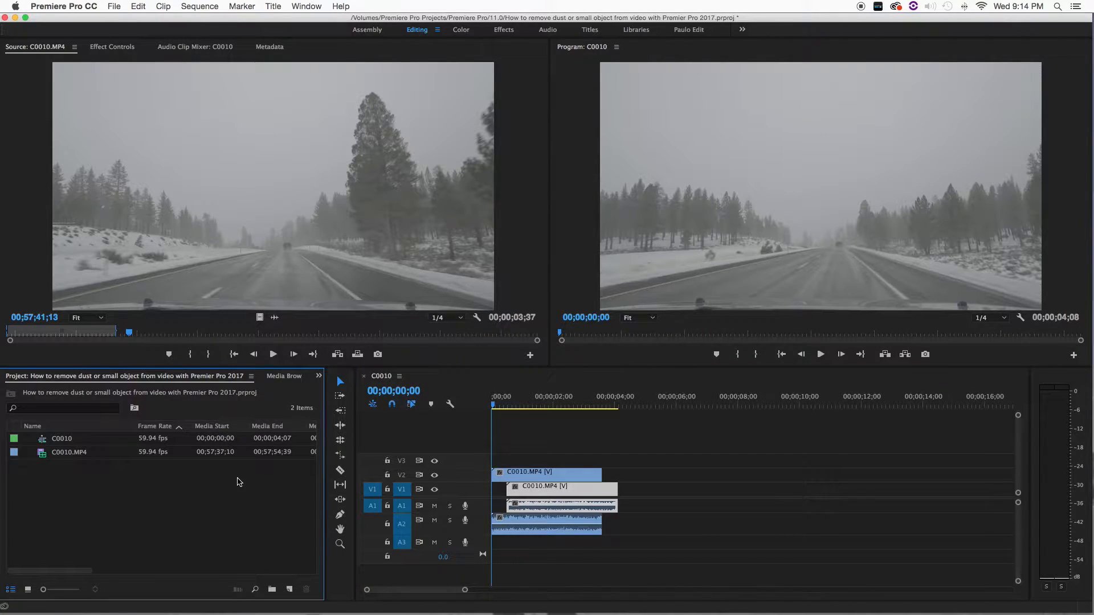
Apply Transform > Crop to the V2 clip and stack an offset copy on V3.
{"action": "left_click", "coordinate": [319, 376]}
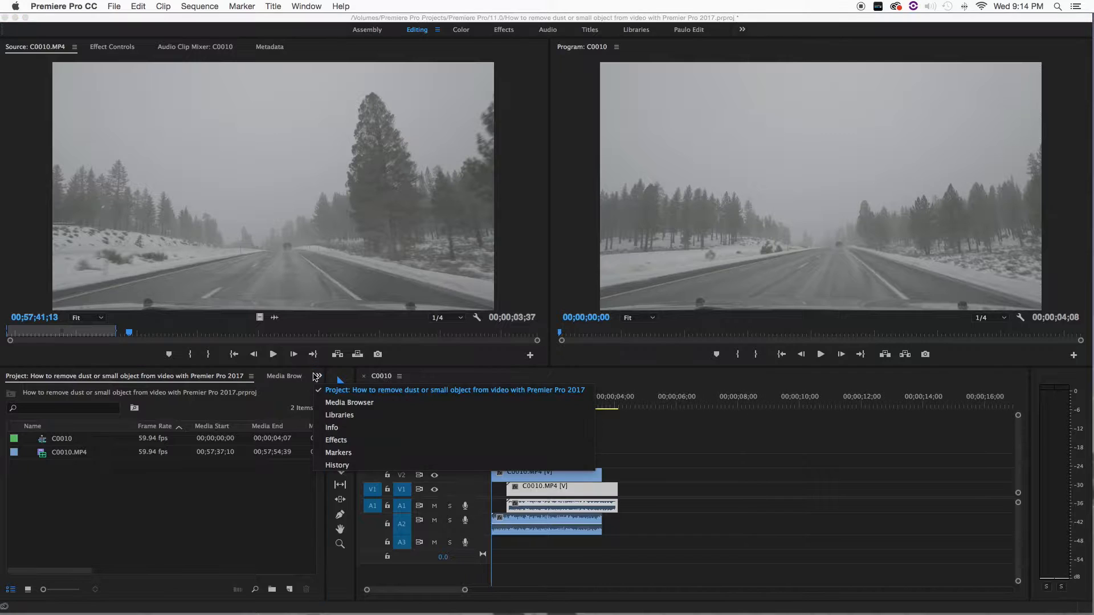
{"action": "left_click", "coordinate": [335, 439]}
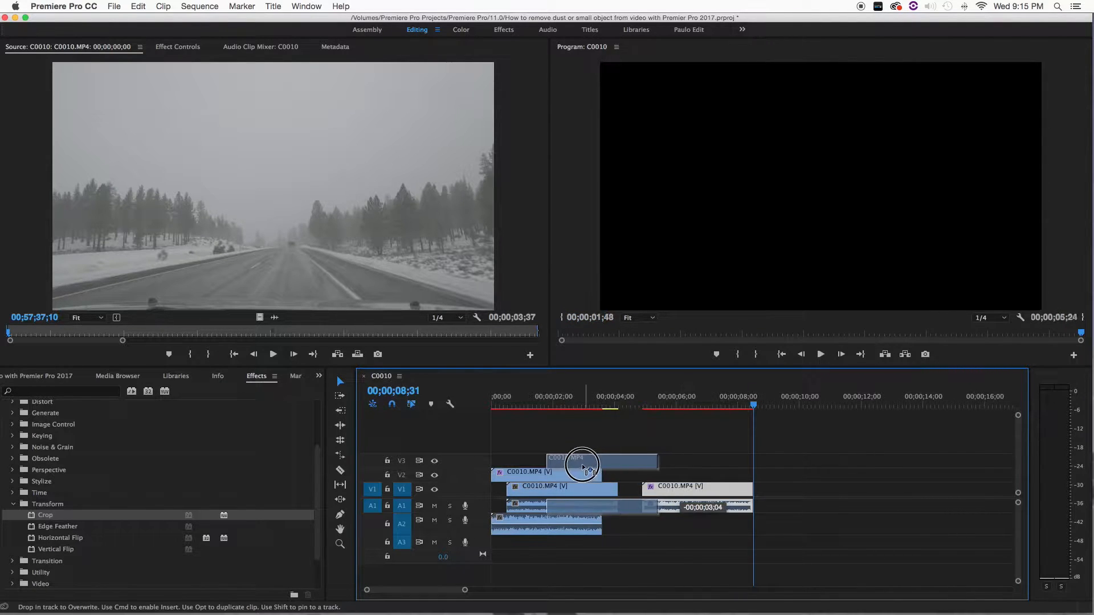
{"action": "left_click_drag", "start_coordinate": [582, 466], "coordinate": [649, 466]}
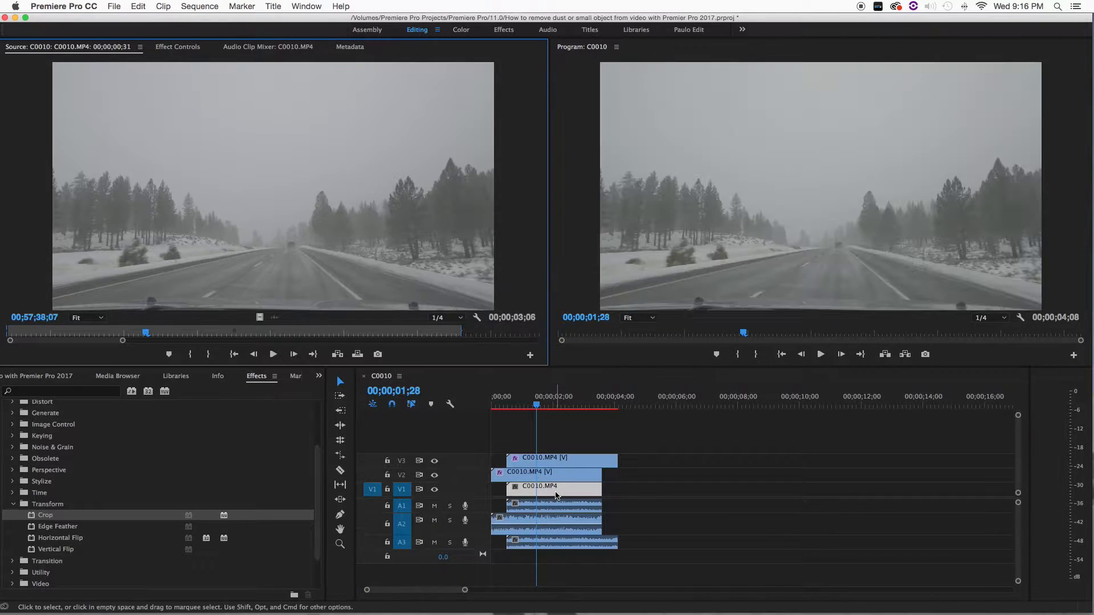
{"action": "mouse_move", "coordinate": [687, 143]}
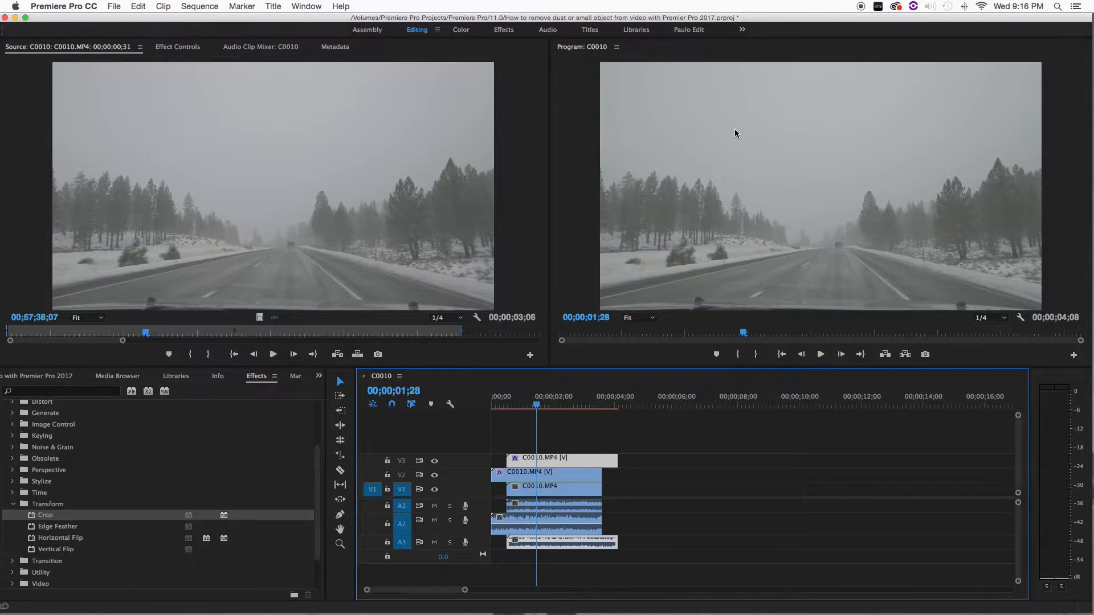
{"action": "mouse_move", "coordinate": [597, 264]}
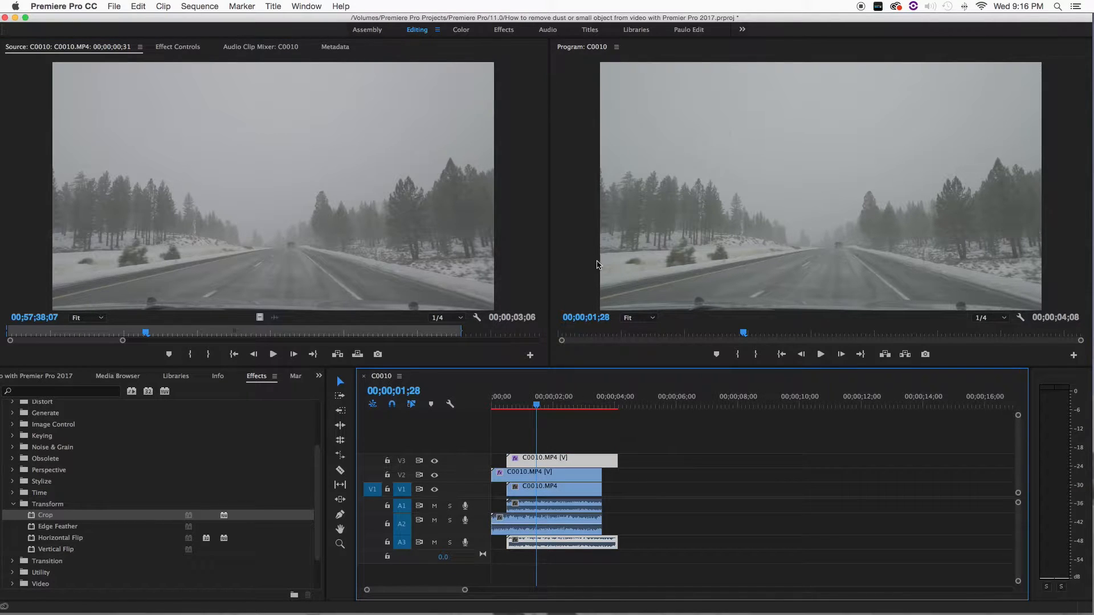
{"action": "left_click", "coordinate": [535, 472]}
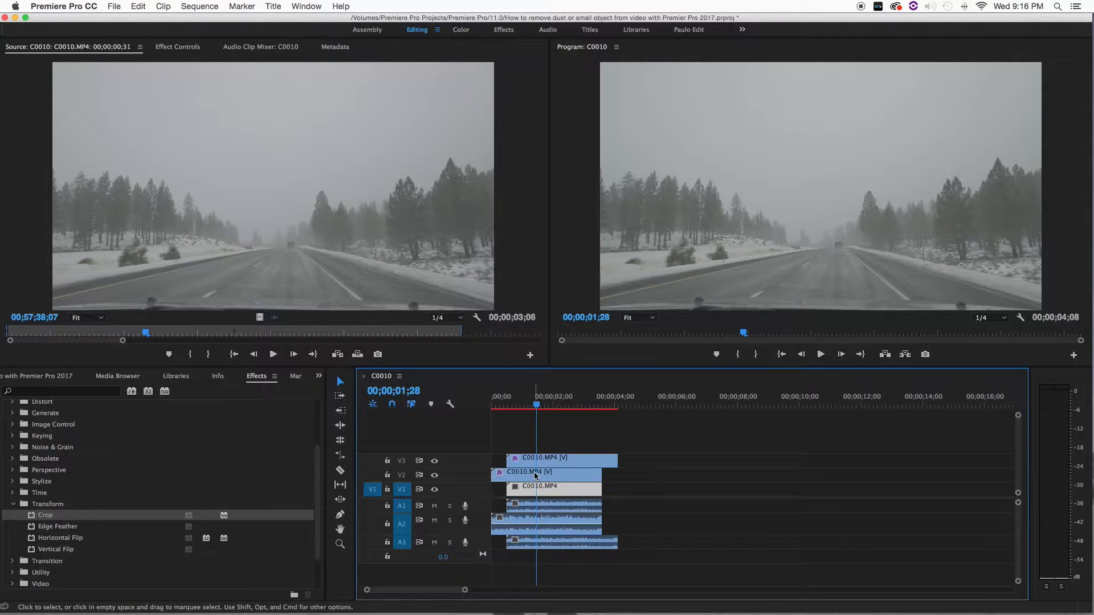
Crop the V2 copy to Left 19%, Top 26%, Right 79%, Bottom 65% around the left dust spot.
{"action": "left_click", "coordinate": [491, 404]}
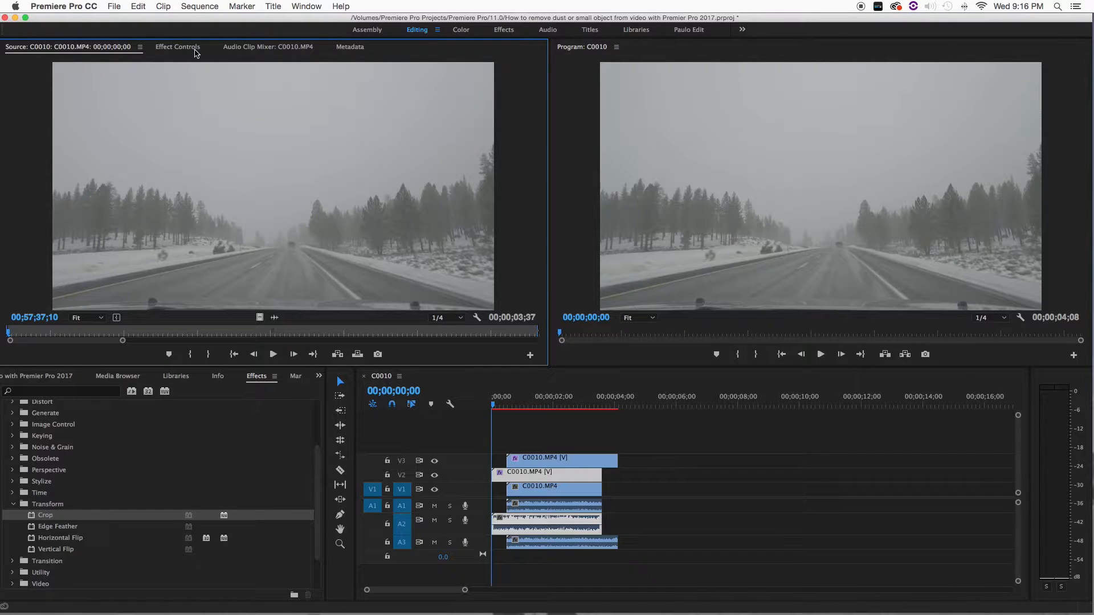
{"action": "left_click", "coordinate": [177, 47]}
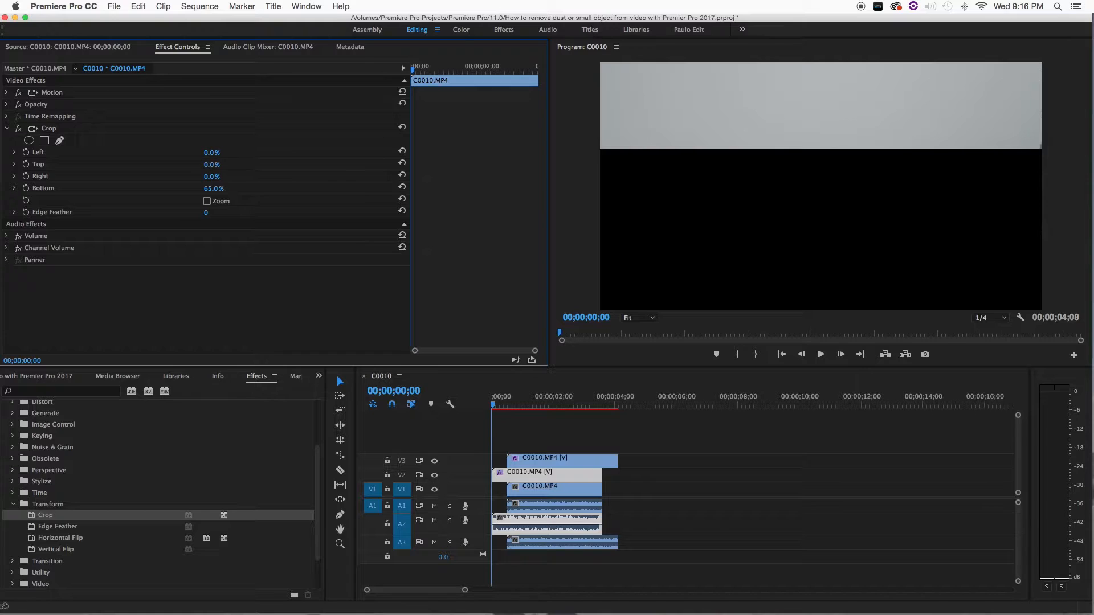
{"action": "left_click", "coordinate": [38, 164]}
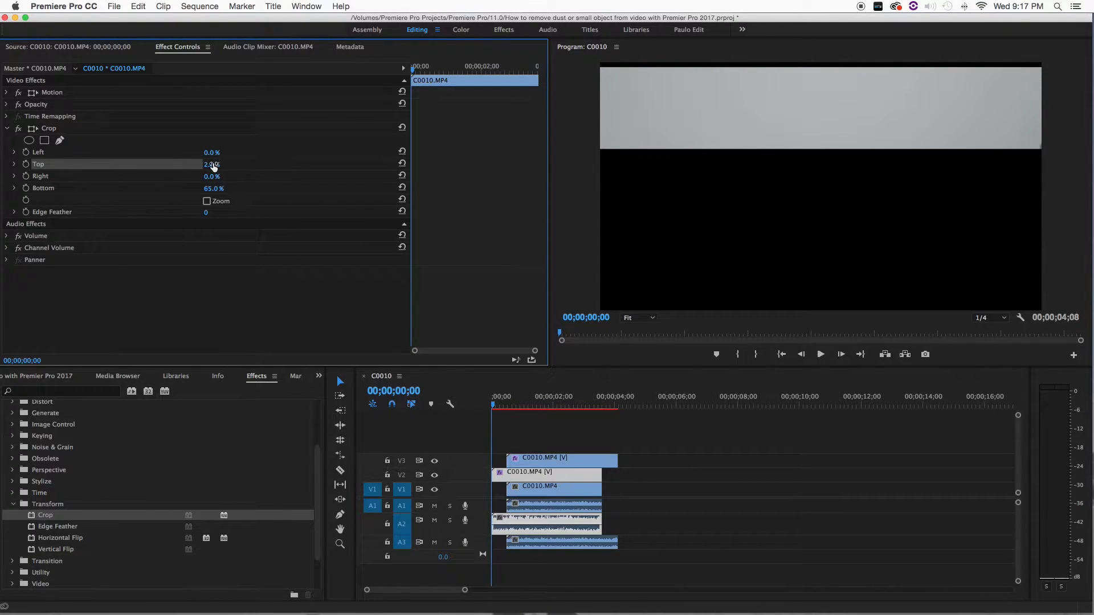
{"action": "left_click_drag", "start_coordinate": [211, 165], "coordinate": [237, 164]}
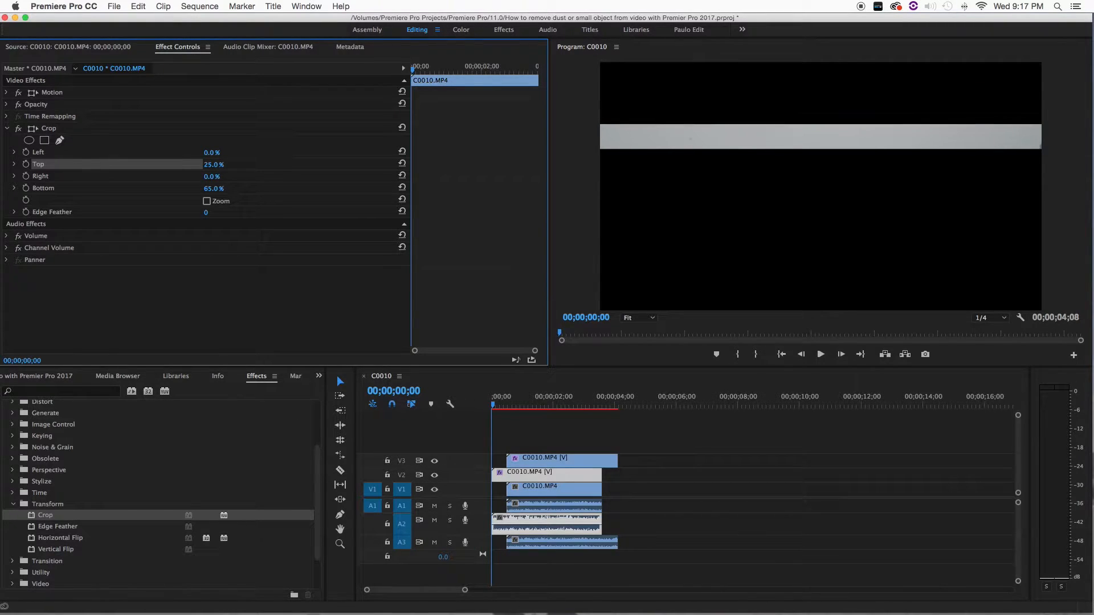
{"action": "left_click_drag", "start_coordinate": [212, 164], "coordinate": [223, 164]}
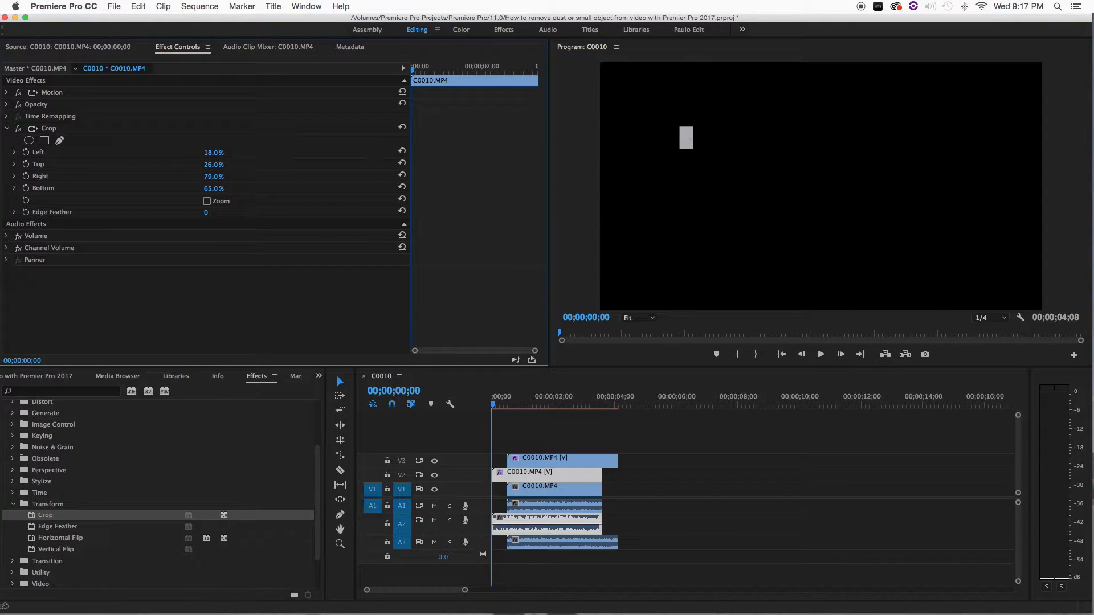
{"action": "left_click_drag", "start_coordinate": [214, 152], "coordinate": [214, 152]}
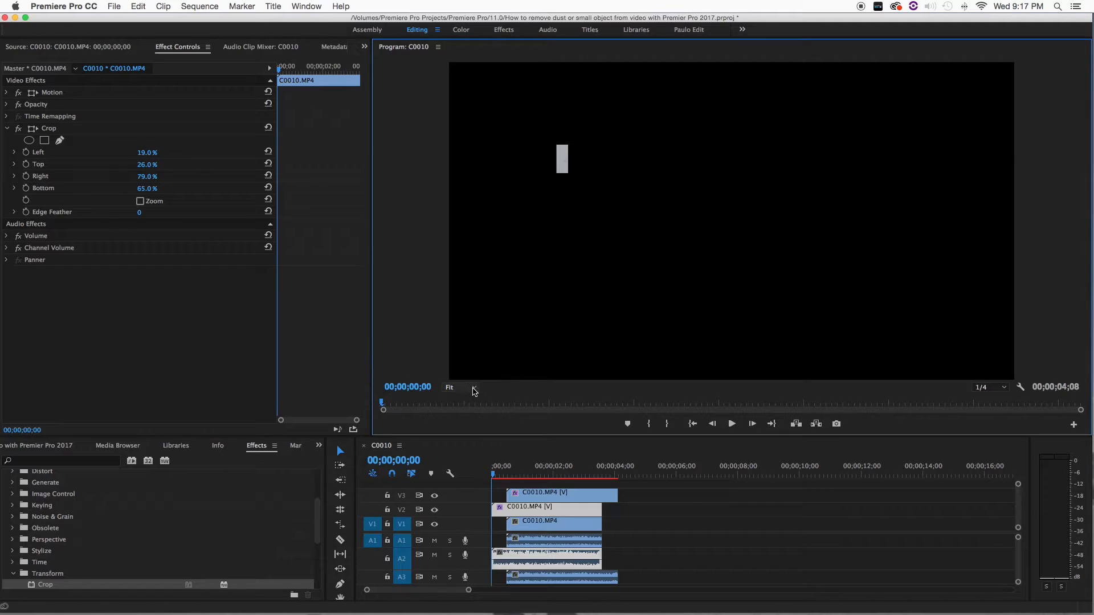
View the patch at 100% and tighten the Crop Bottom and Right edges around the dust spot.
{"action": "left_click", "coordinate": [450, 388]}
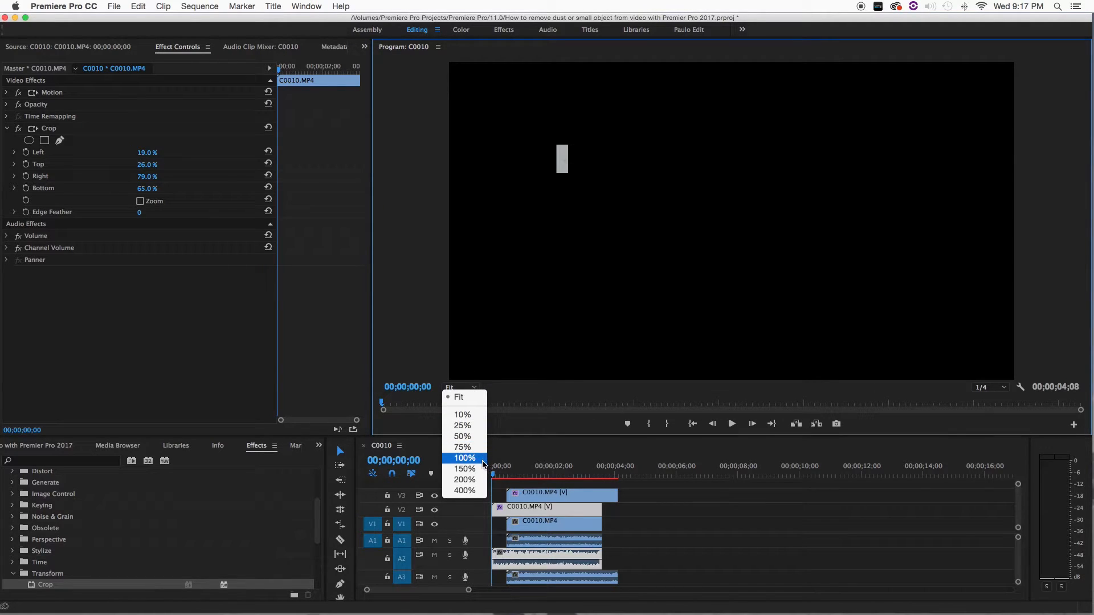
{"action": "left_click", "coordinate": [463, 458]}
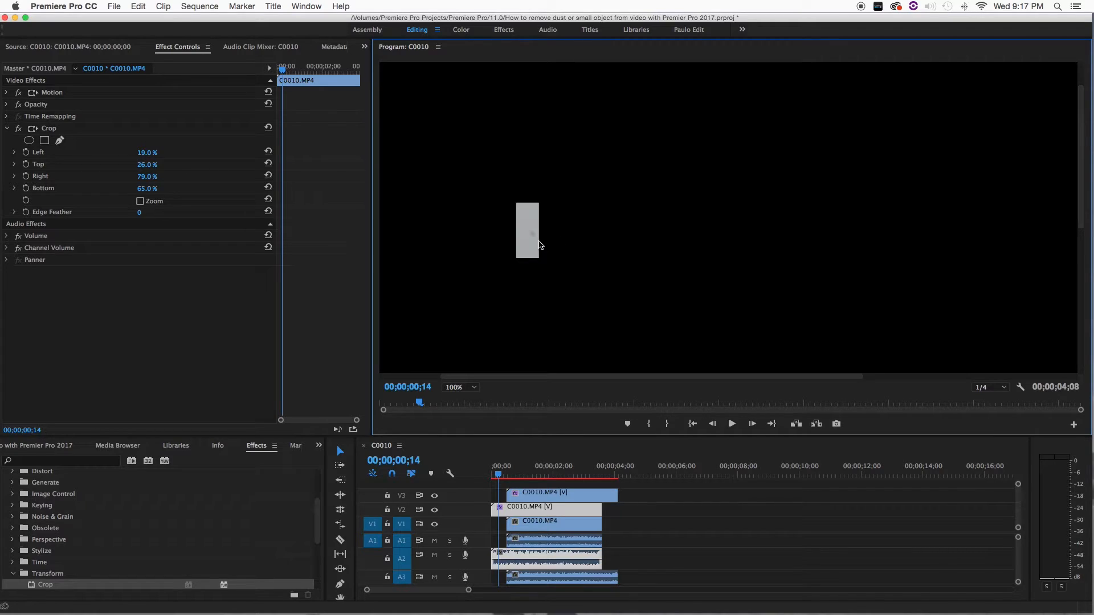
{"action": "mouse_move", "coordinate": [531, 243]}
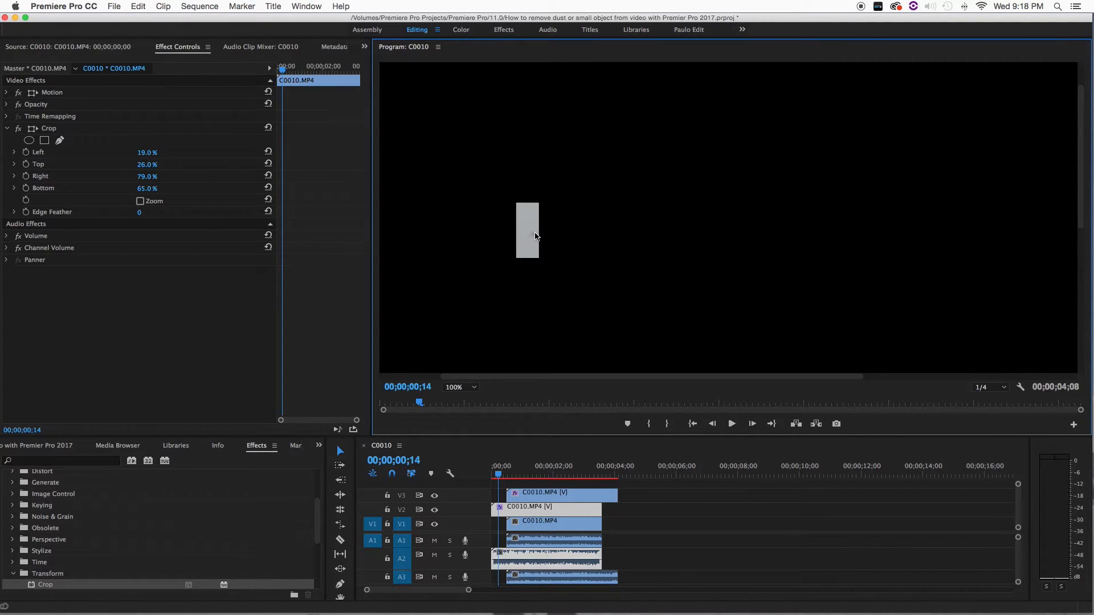
{"action": "mouse_move", "coordinate": [536, 240]}
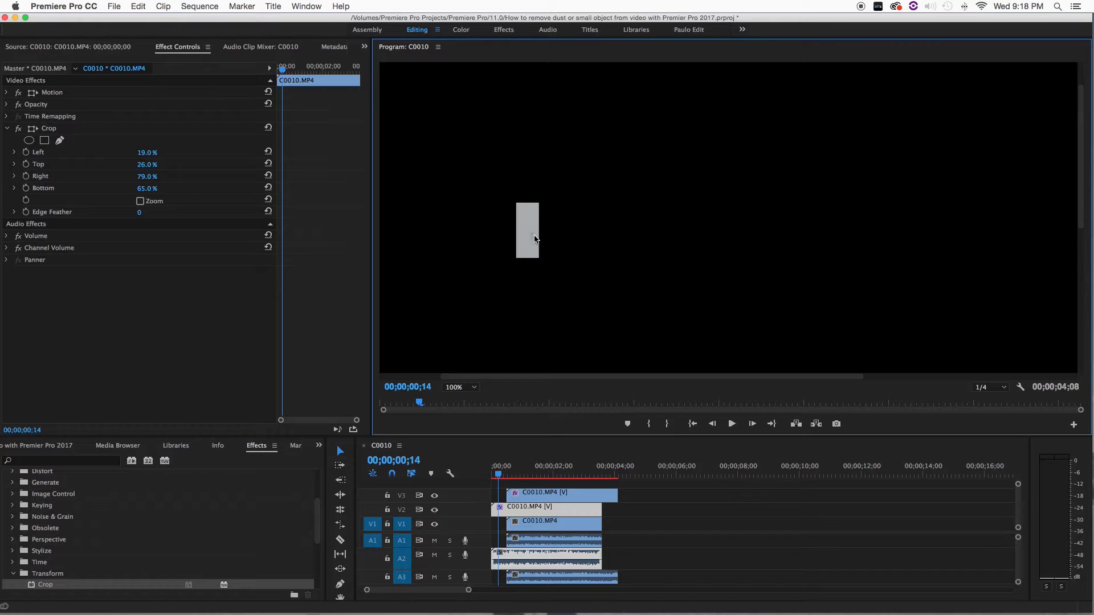
{"action": "mouse_move", "coordinate": [433, 223]}
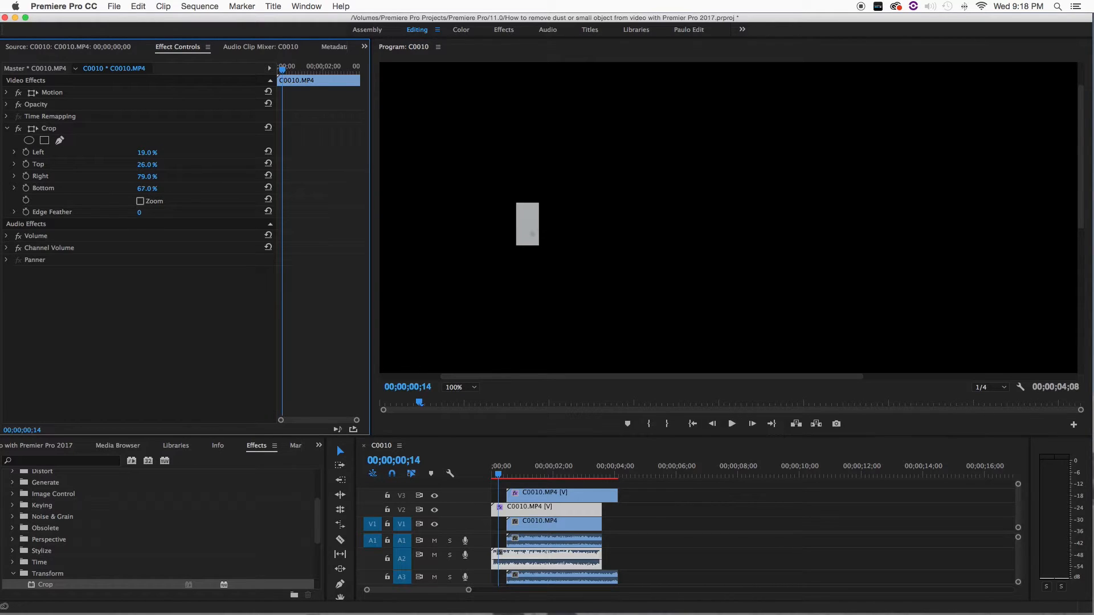
{"action": "left_click_drag", "start_coordinate": [149, 176], "coordinate": [153, 175]}
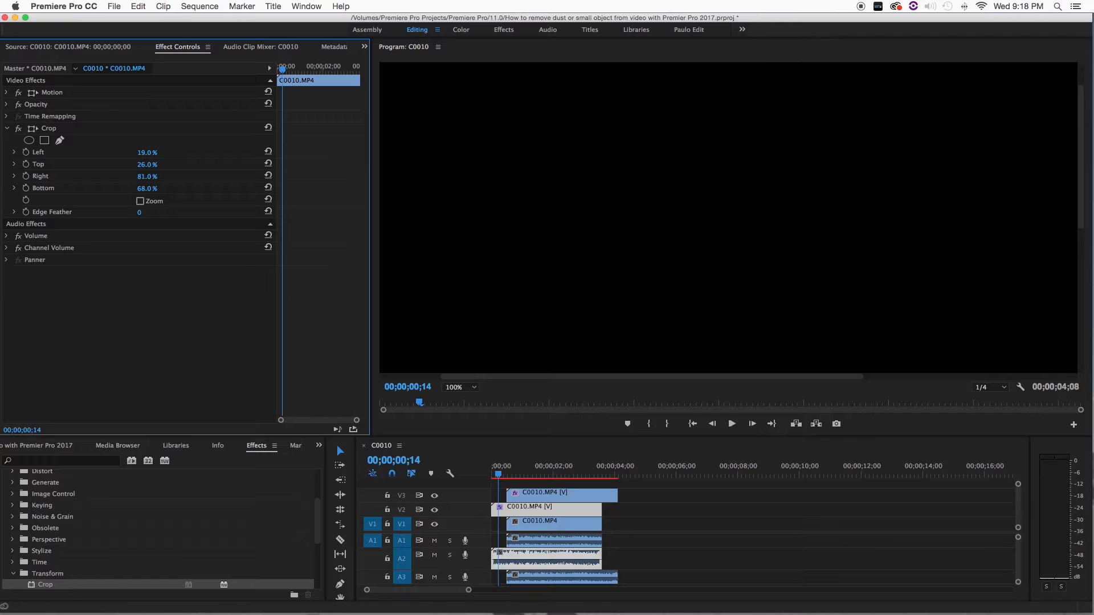
{"action": "left_click", "coordinate": [146, 176]}
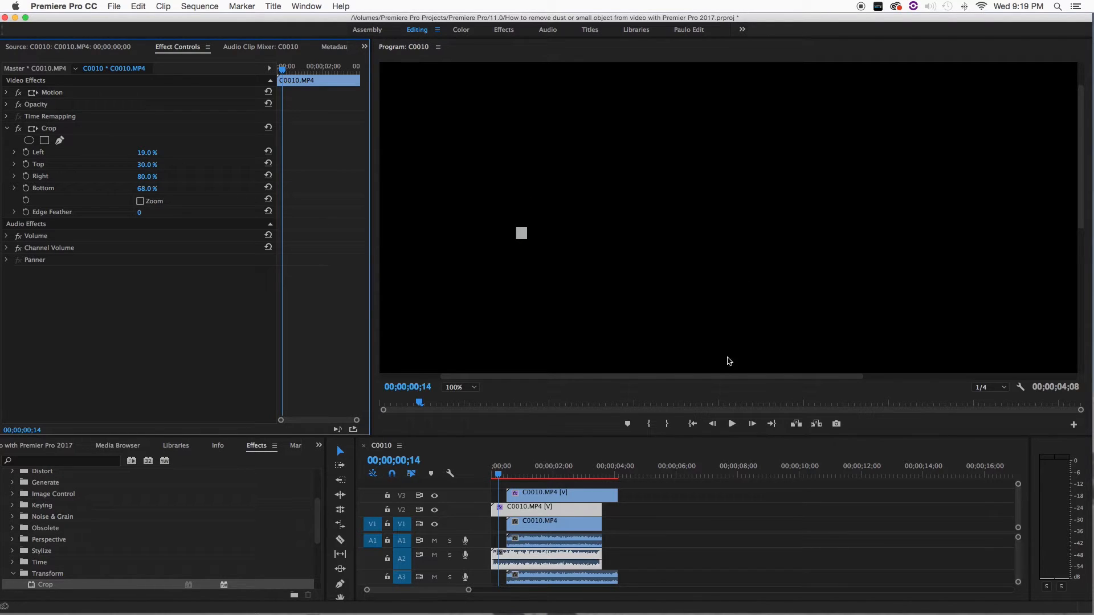
Set the Program Monitor zoom back to Fit so the tiny patch shows in the whole frame.
{"action": "left_click", "coordinate": [461, 387]}
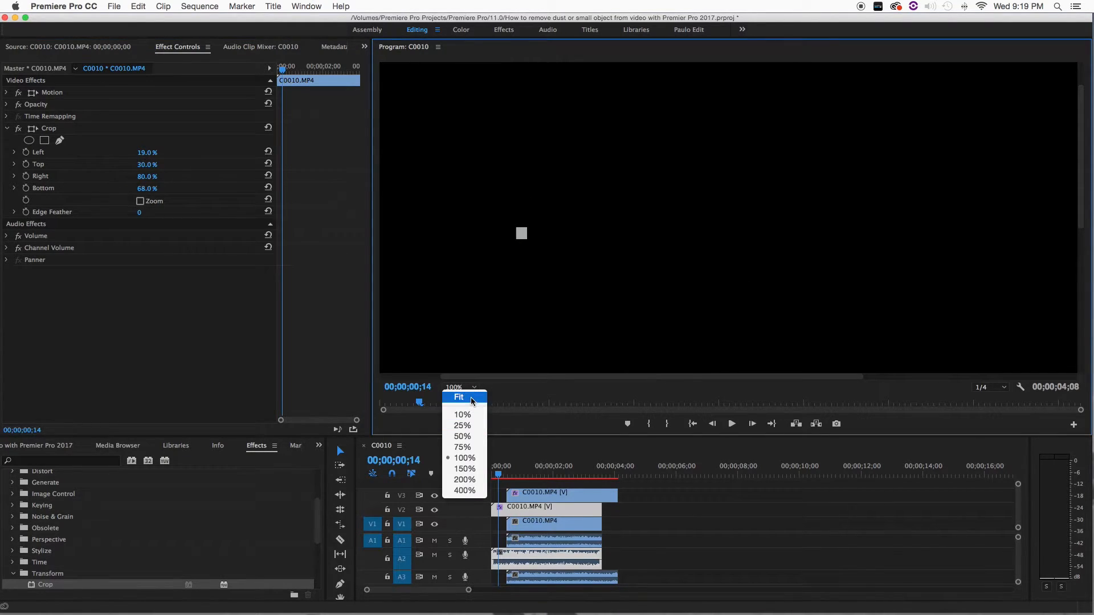
{"action": "left_click", "coordinate": [458, 397]}
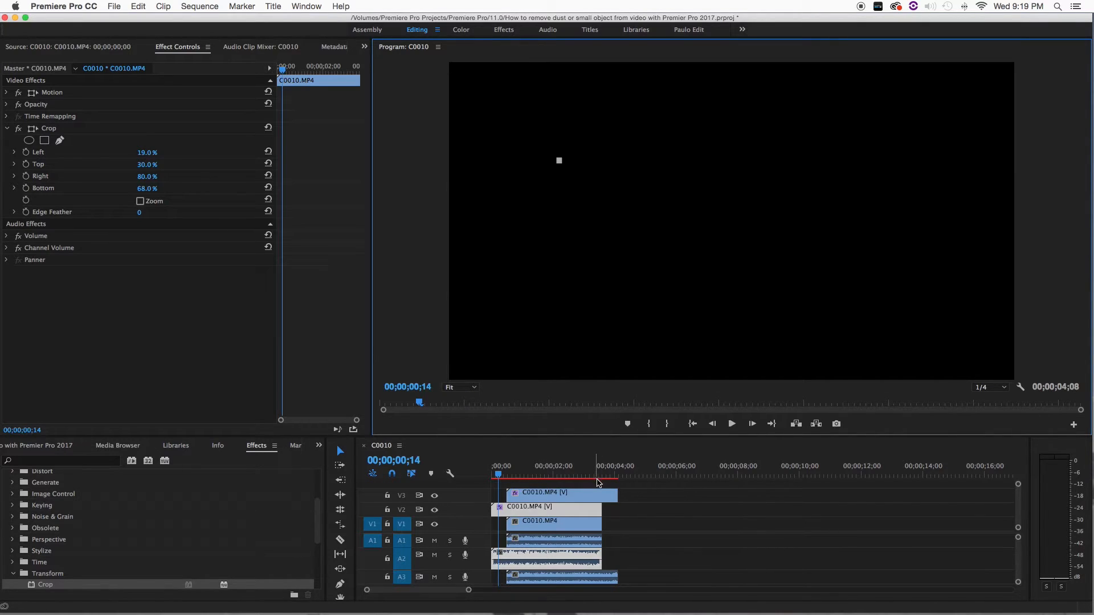
{"action": "mouse_move", "coordinate": [563, 168]}
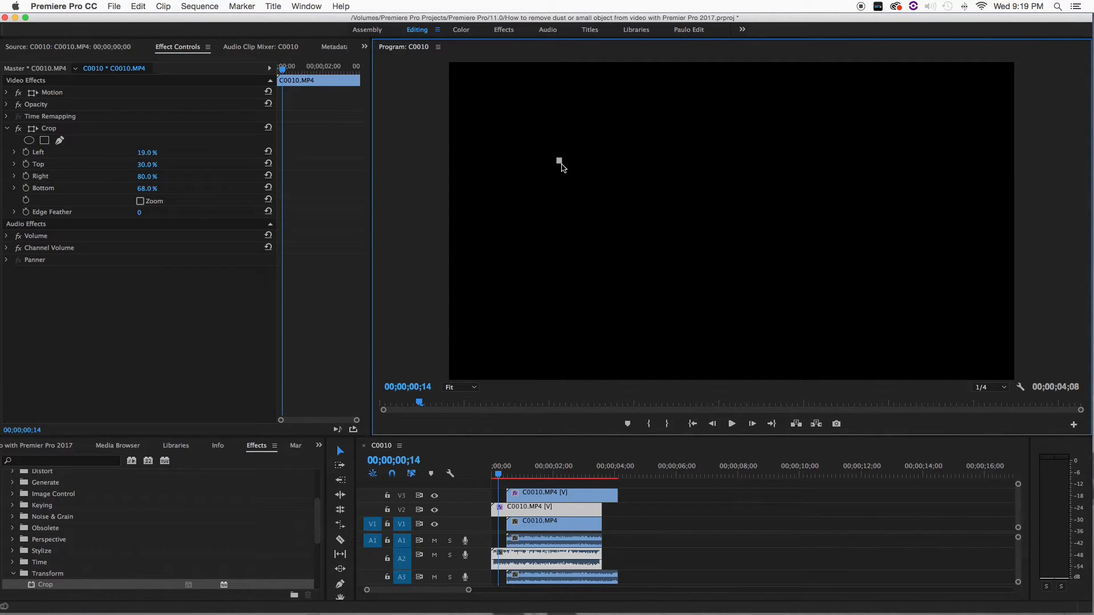
{"action": "mouse_move", "coordinate": [564, 177]}
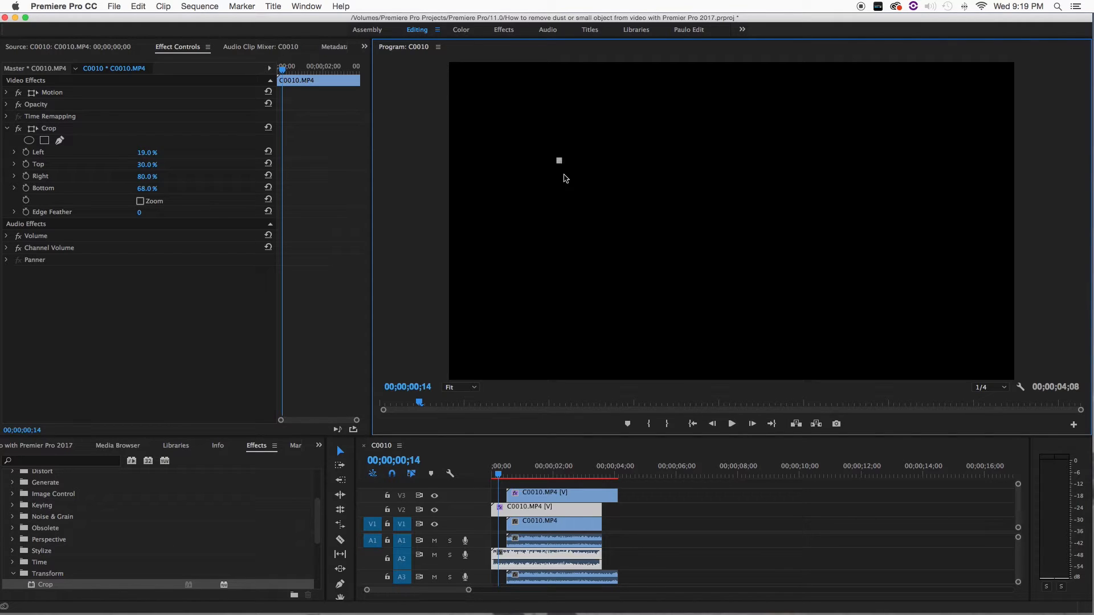
Reposition the cropped sky patch and select the lower clips so the full road frame shows.
{"action": "left_click", "coordinate": [52, 92]}
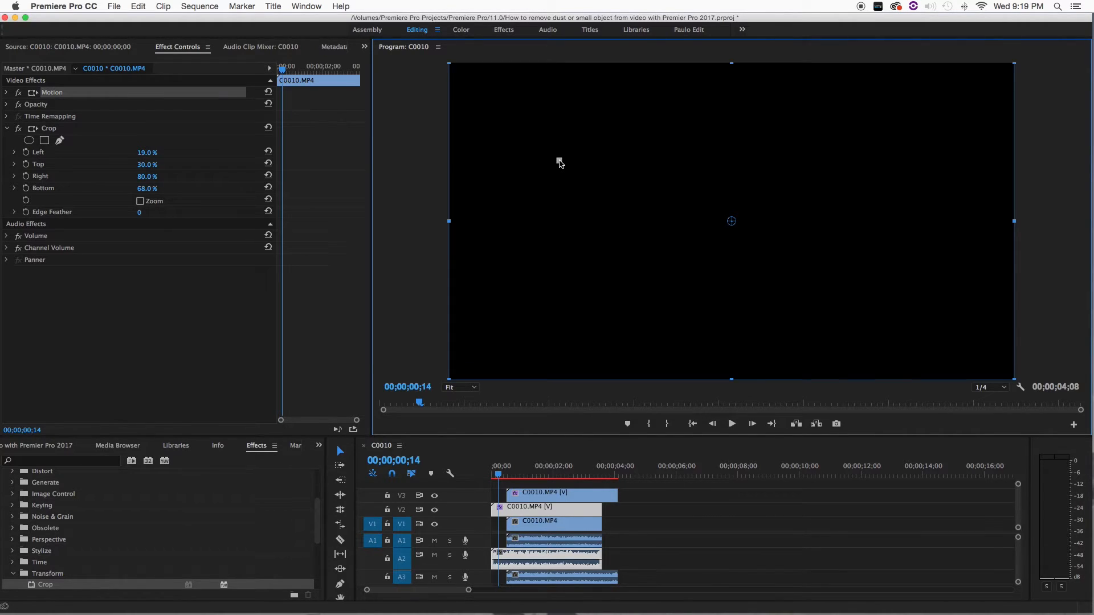
{"action": "mouse_move", "coordinate": [401, 187]}
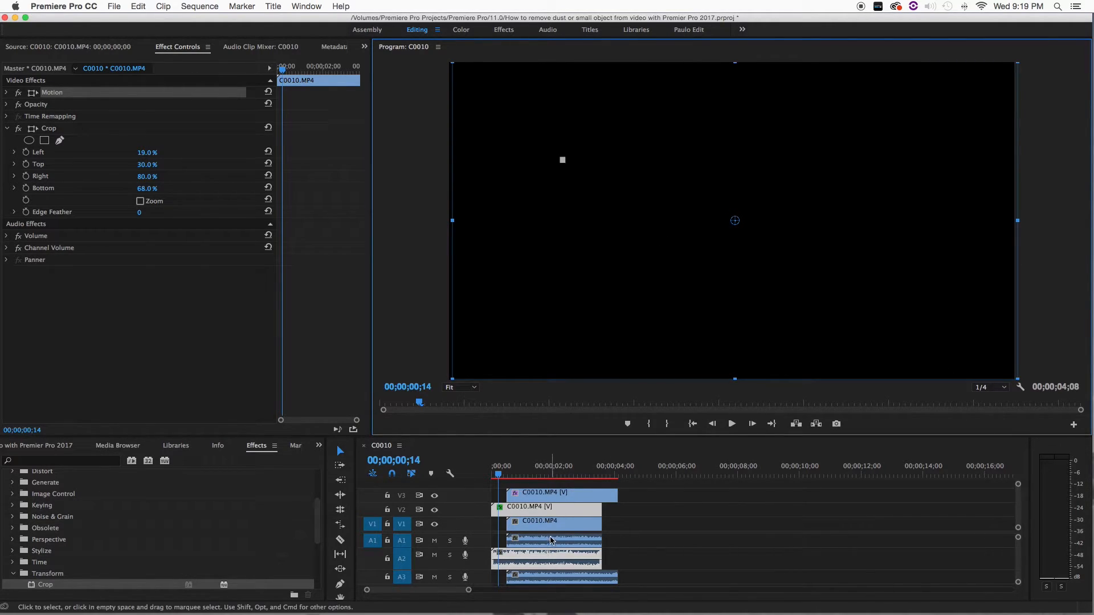
{"action": "left_click_drag", "start_coordinate": [551, 523], "coordinate": [538, 525]}
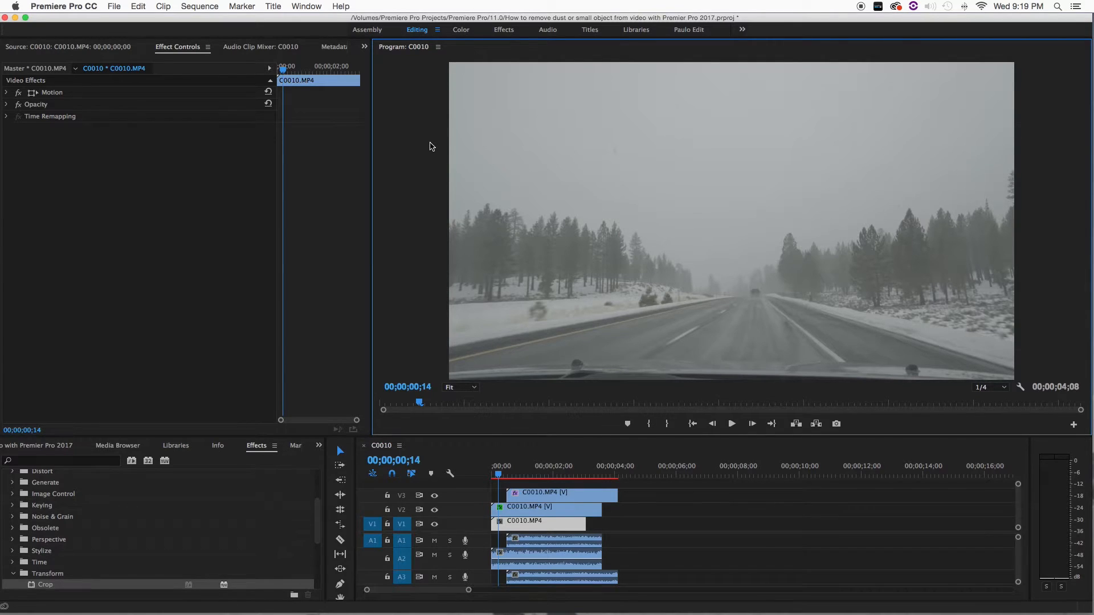
Maximize the Program Monitor and scan the sky for the remaining dust speck.
{"action": "key", "text": "`"}
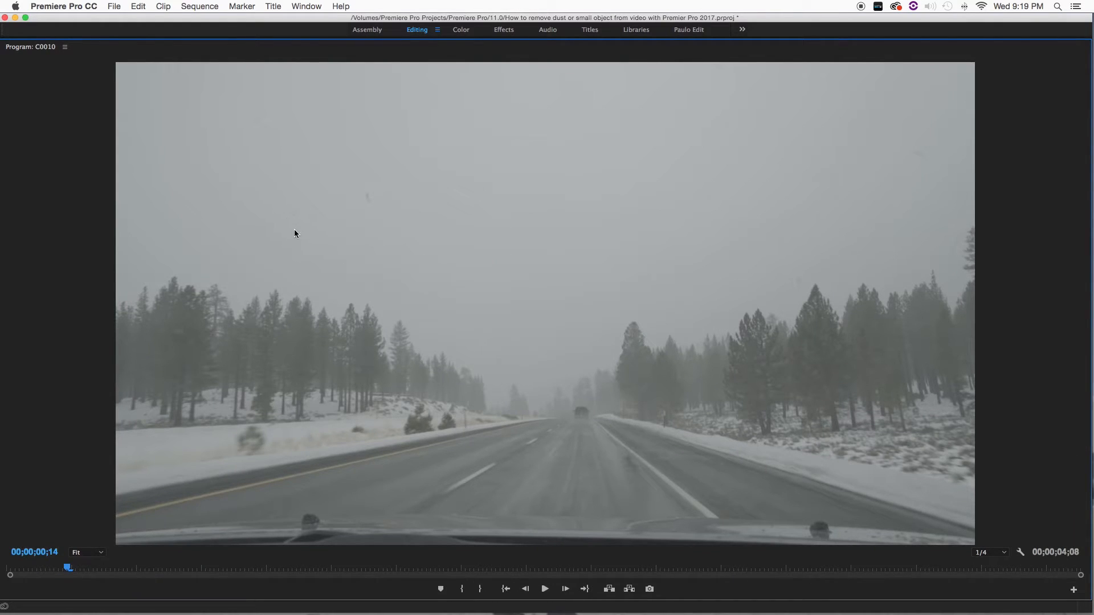
{"action": "mouse_move", "coordinate": [335, 267]}
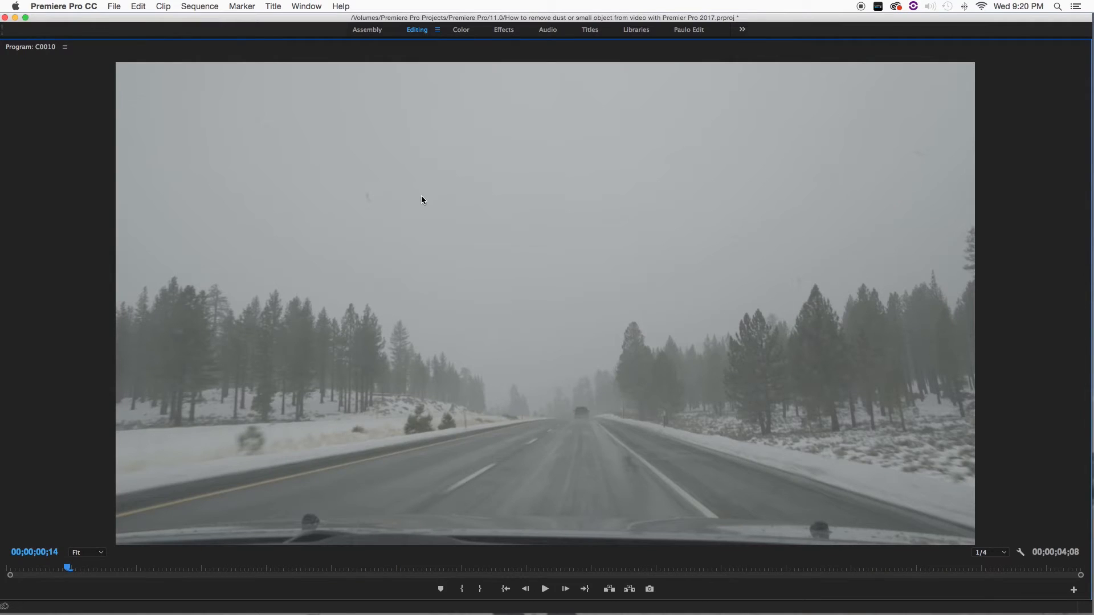
{"action": "mouse_move", "coordinate": [310, 276]}
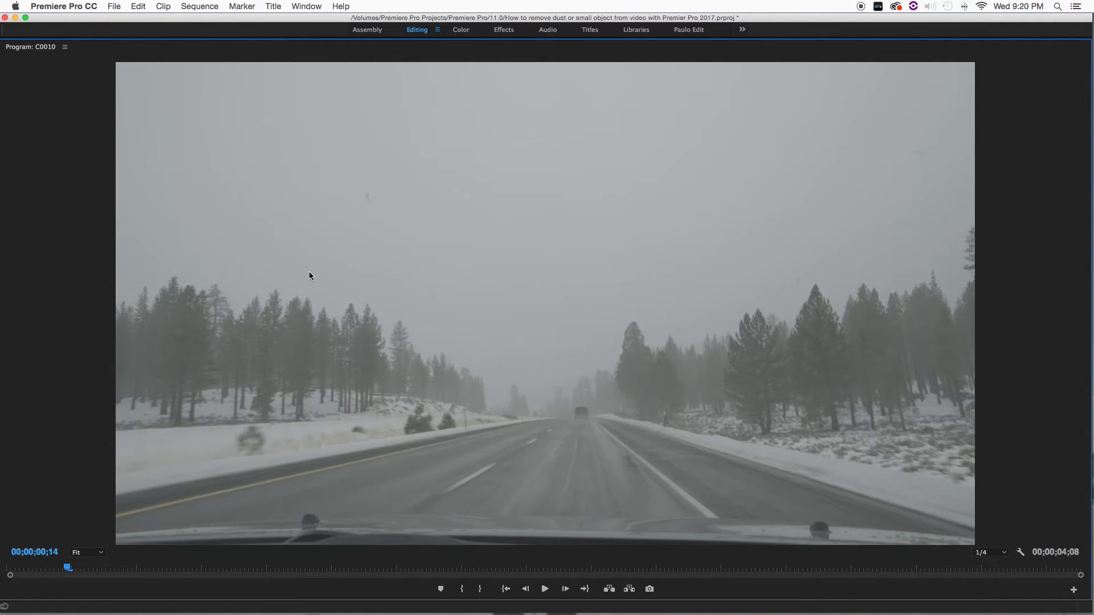
{"action": "mouse_move", "coordinate": [370, 205]}
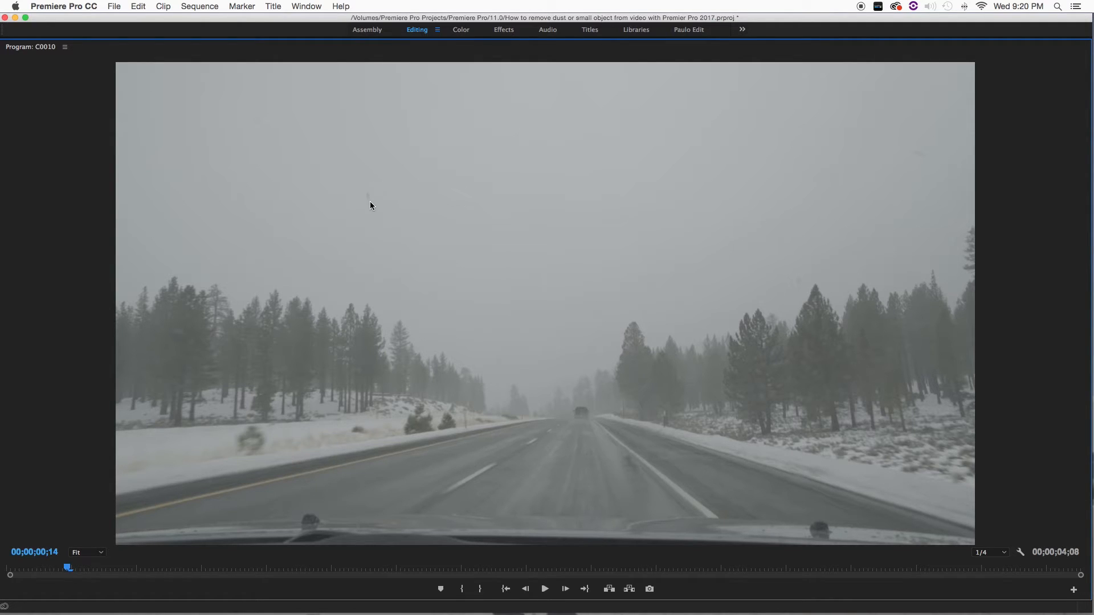
{"action": "left_click", "coordinate": [416, 29]}
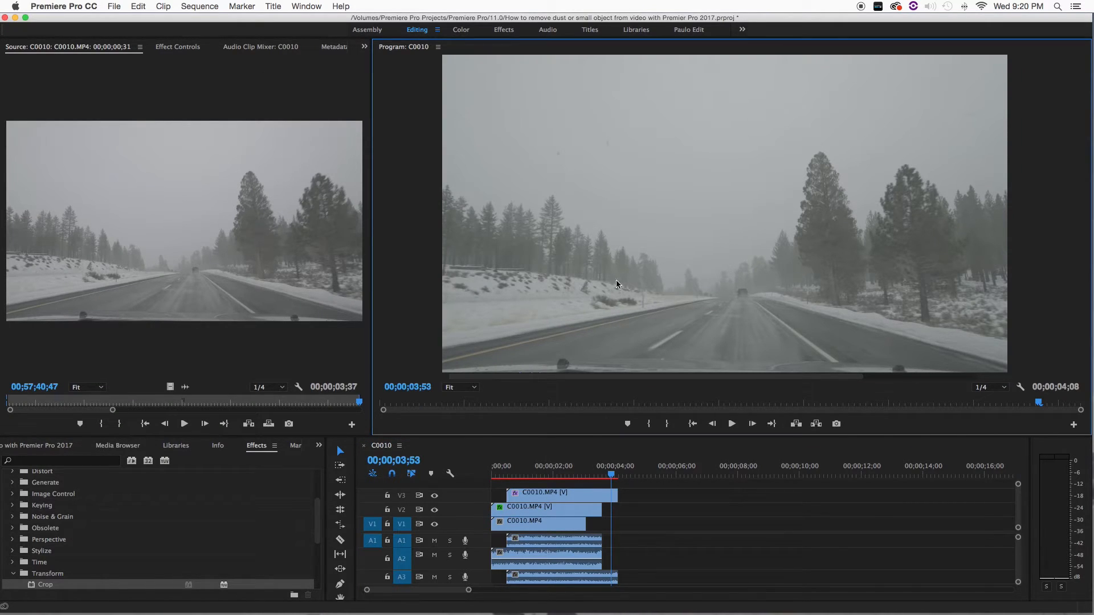
{"action": "mouse_move", "coordinate": [551, 133]}
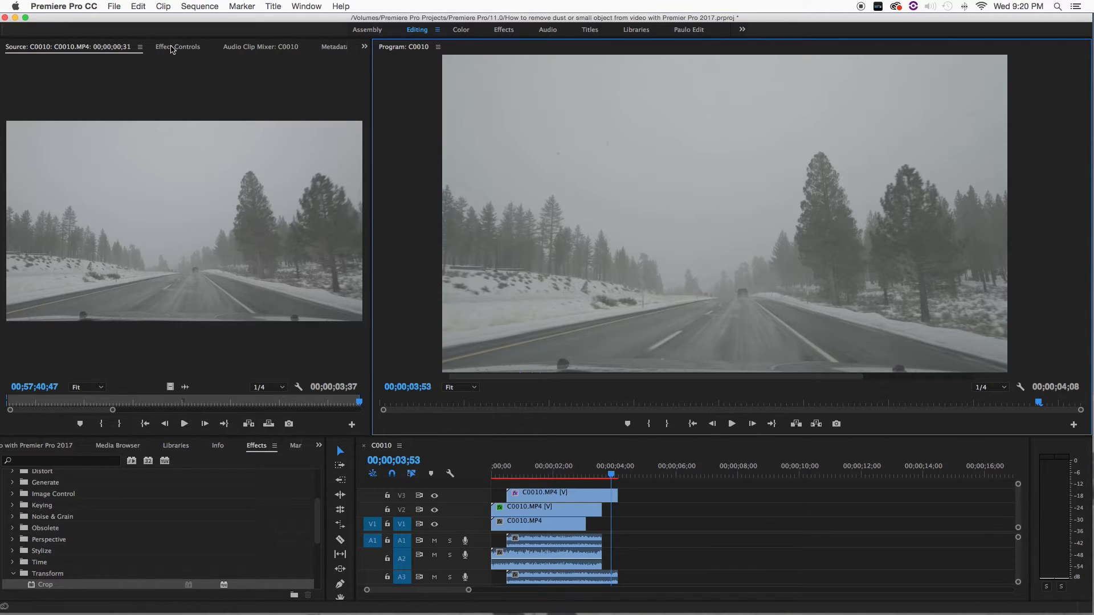
Give the V3 copy a Crop Bottom of 66%, leaving only the top sky strip.
{"action": "left_click", "coordinate": [177, 47]}
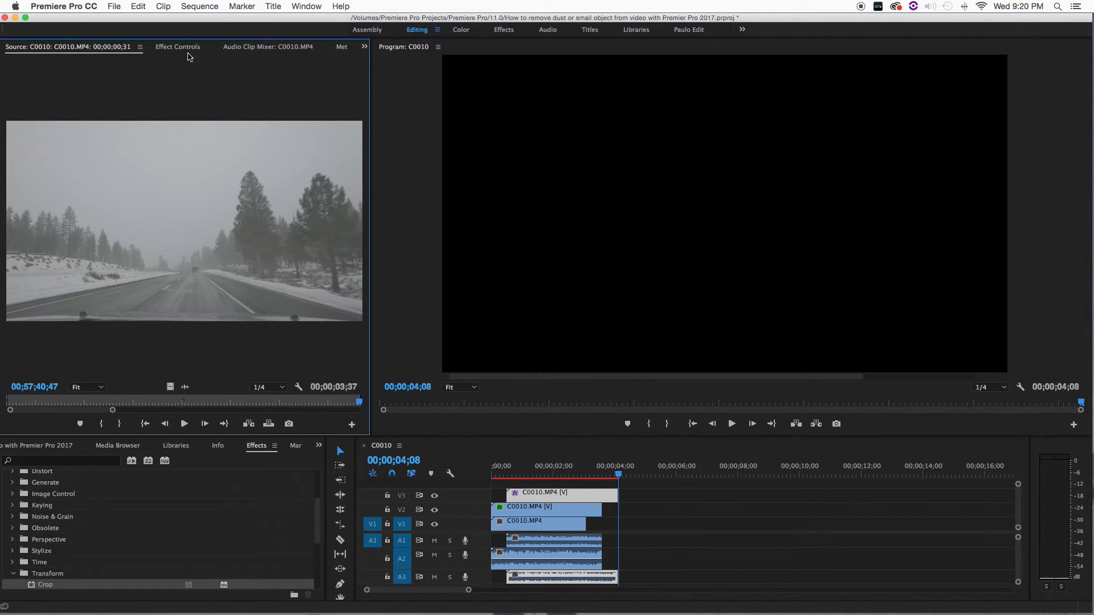
{"action": "left_click", "coordinate": [178, 46]}
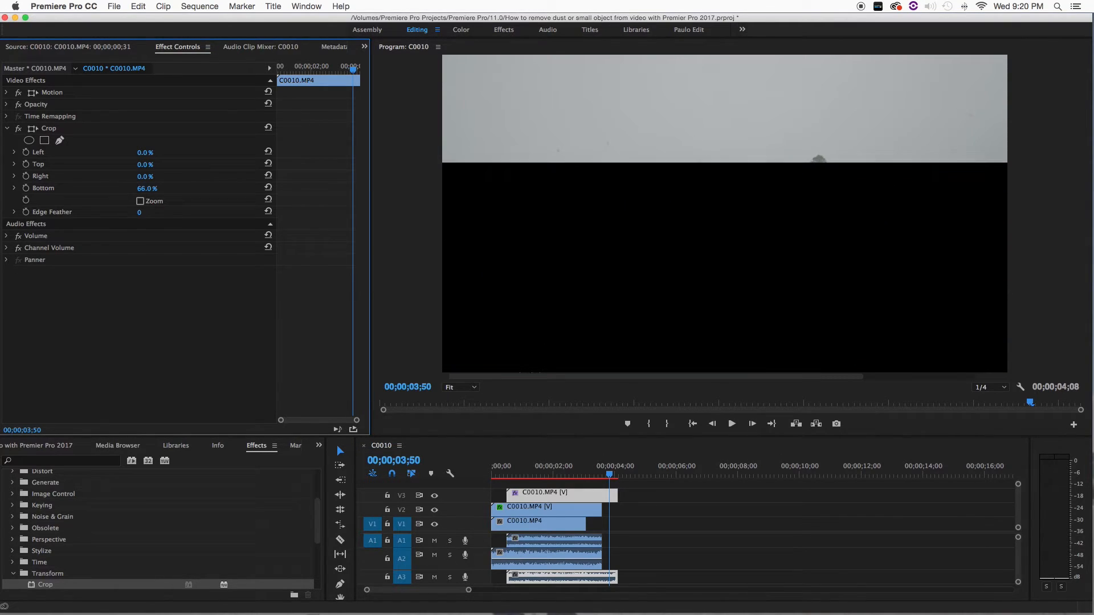
Crop the V3 copy to Top 25%, Bottom 69%, Left 27%, Right 71% around the second speck.
{"action": "left_click_drag", "start_coordinate": [146, 177], "coordinate": [148, 177]}
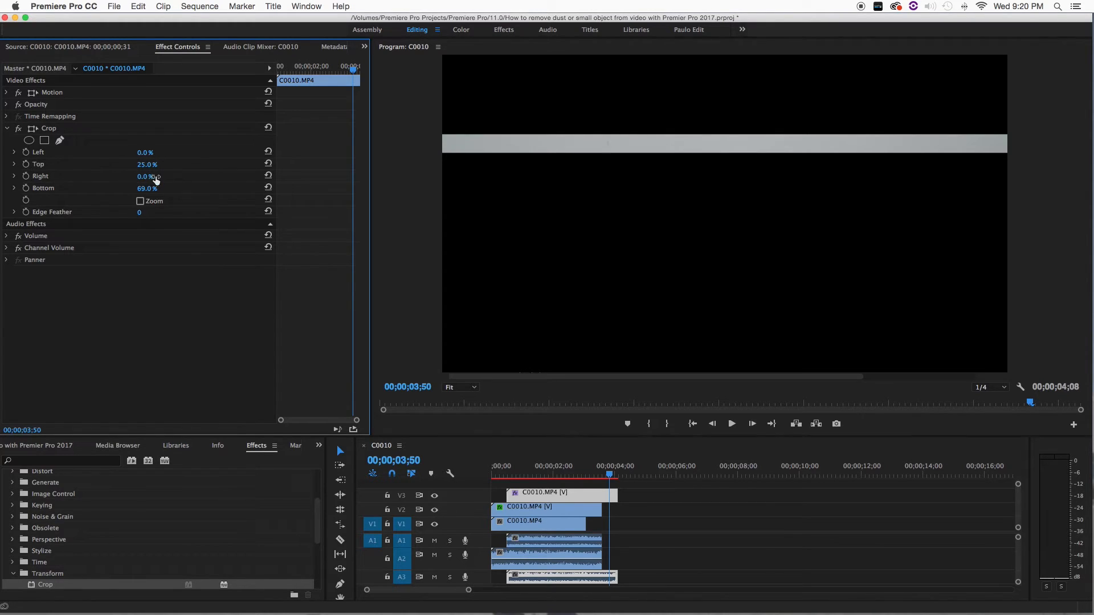
{"action": "left_click_drag", "start_coordinate": [145, 176], "coordinate": [162, 176]}
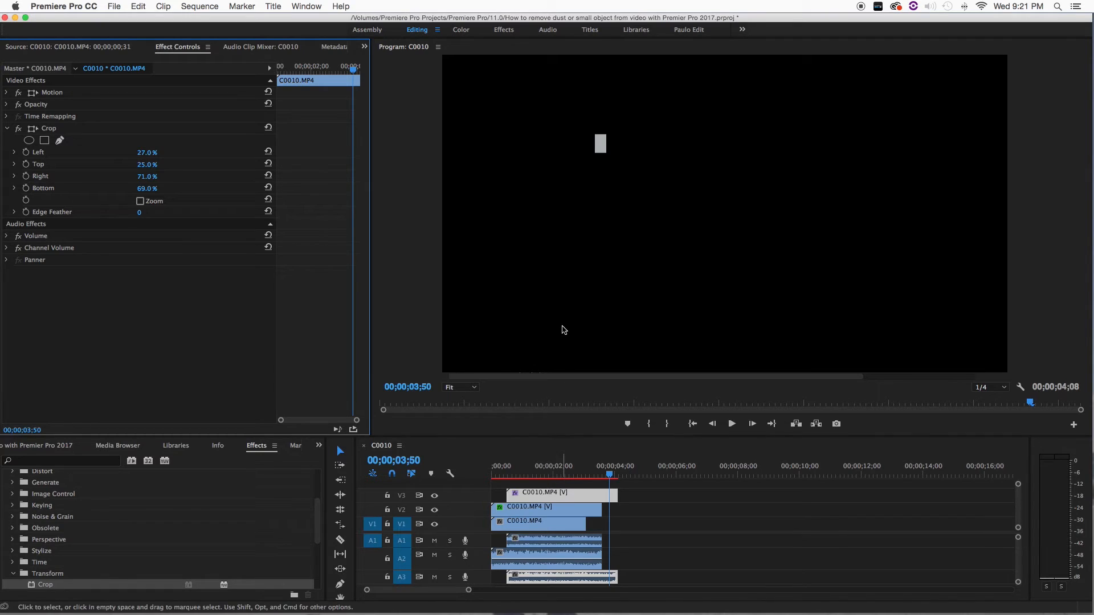
{"action": "mouse_move", "coordinate": [626, 192]}
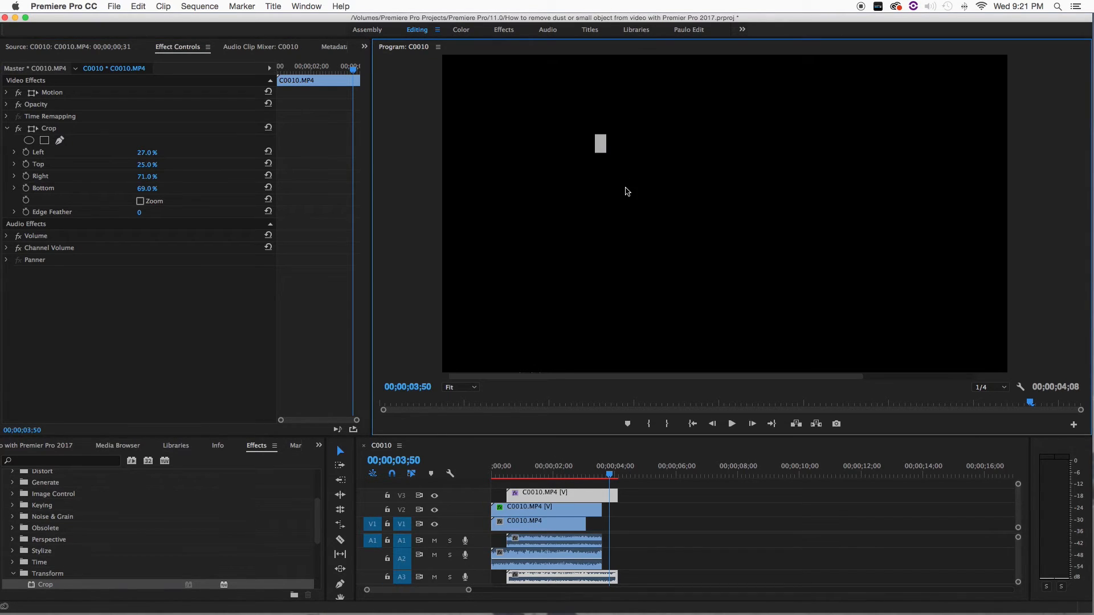
Align the V3 patch clip with the sequence start and park the playhead near 1:39.
{"action": "left_click", "coordinate": [51, 92]}
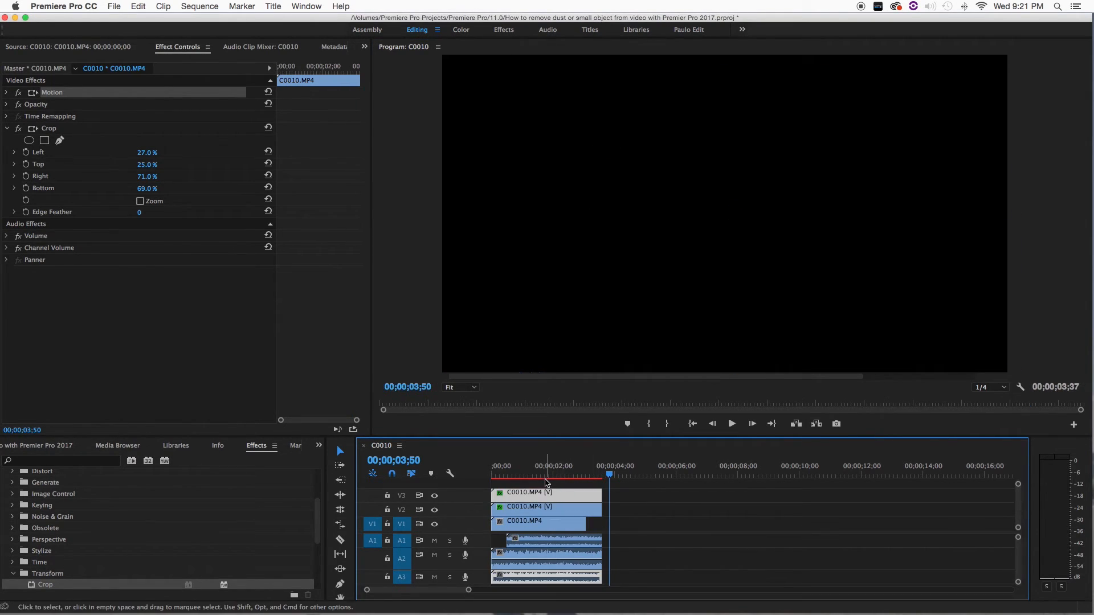
{"action": "left_click", "coordinate": [540, 476]}
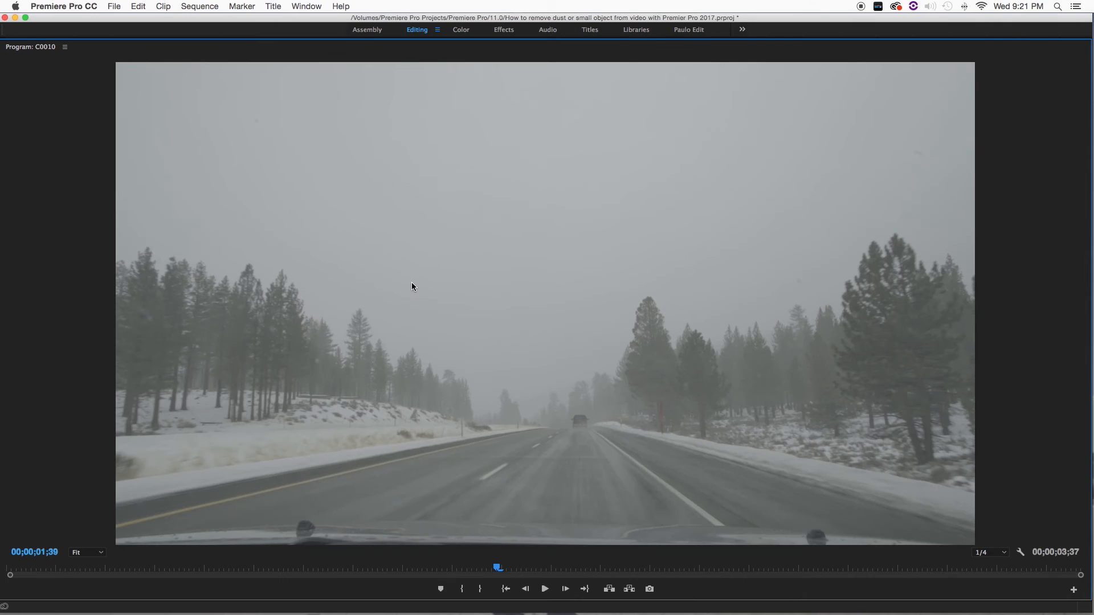
{"action": "mouse_move", "coordinate": [331, 348]}
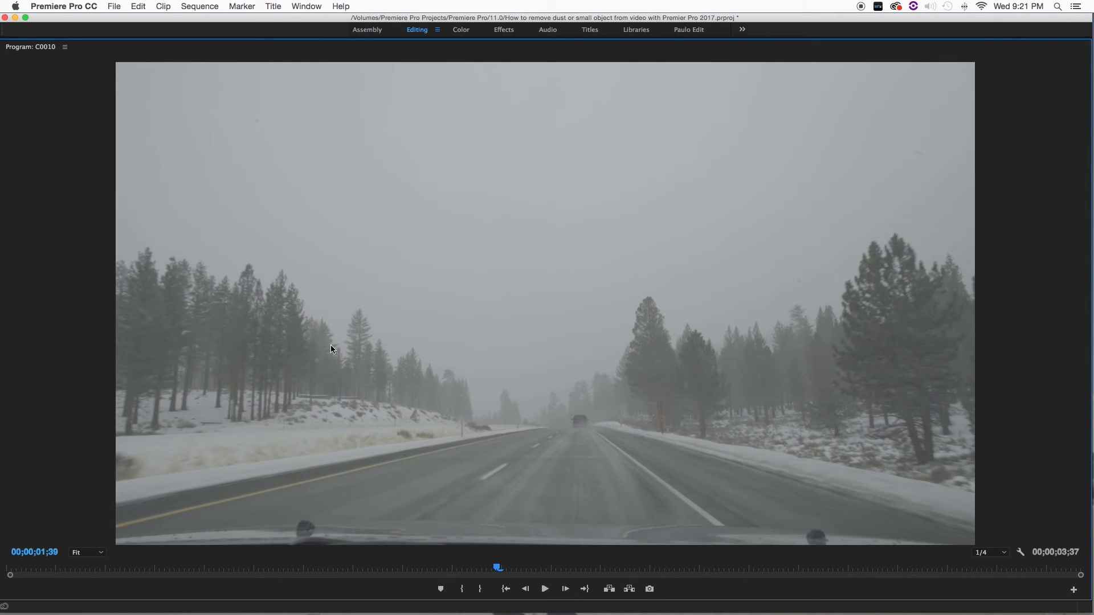
{"action": "mouse_move", "coordinate": [421, 242]}
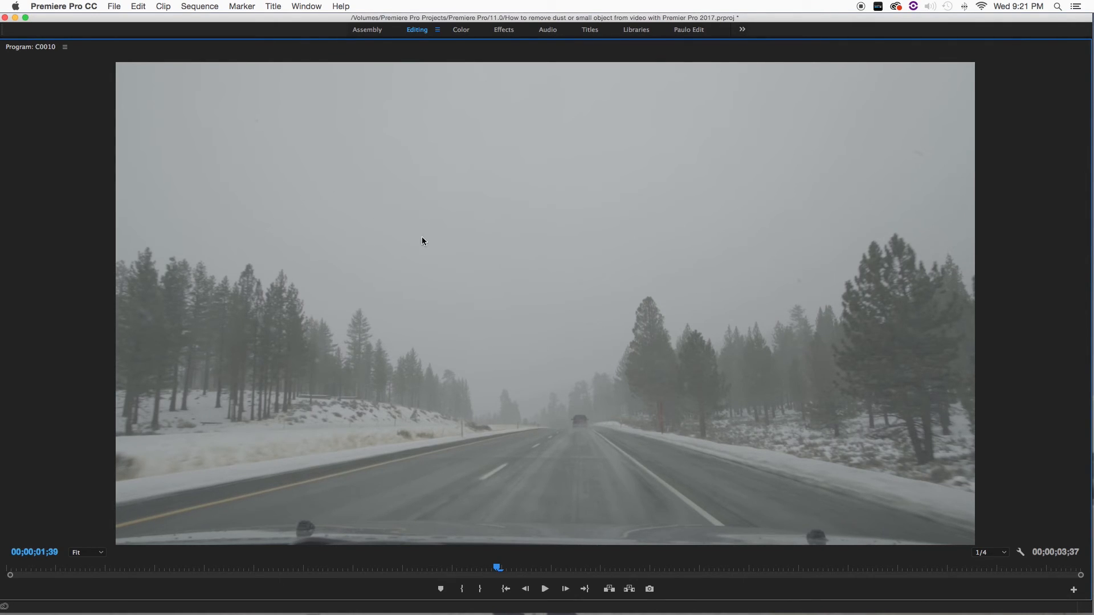
Scrub the playhead back near the start of the road footage and review it.
{"action": "left_click_drag", "start_coordinate": [497, 566], "coordinate": [162, 566]}
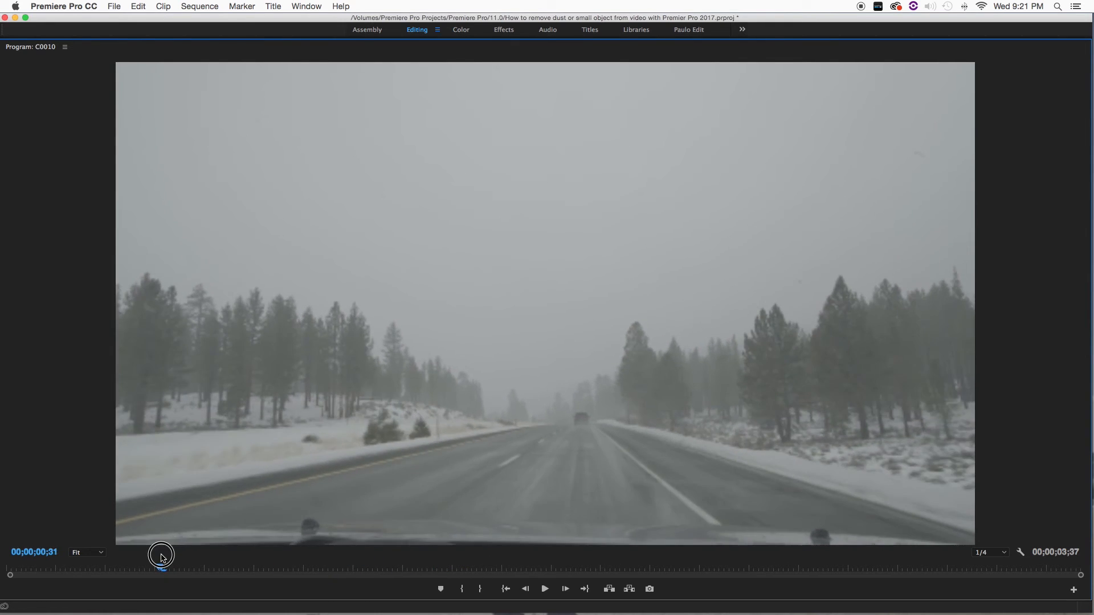
{"action": "left_click", "coordinate": [544, 588]}
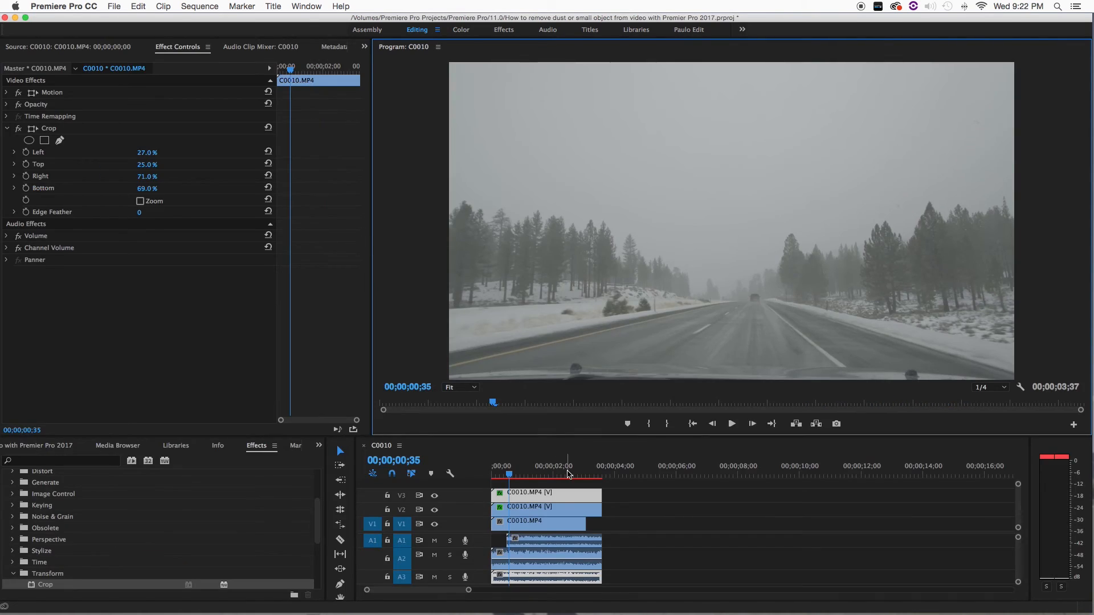
Select the V2 and V3 duplicate clips and move them to start around 00;00;02;00.
{"action": "left_click", "coordinate": [559, 495]}
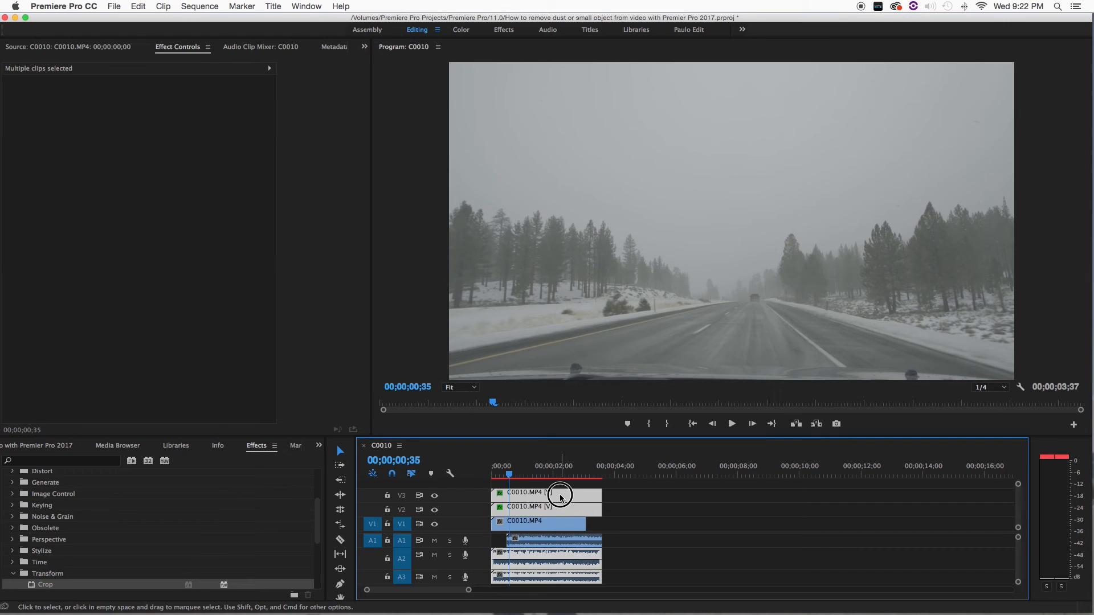
{"action": "left_click_drag", "start_coordinate": [561, 495], "coordinate": [618, 492]}
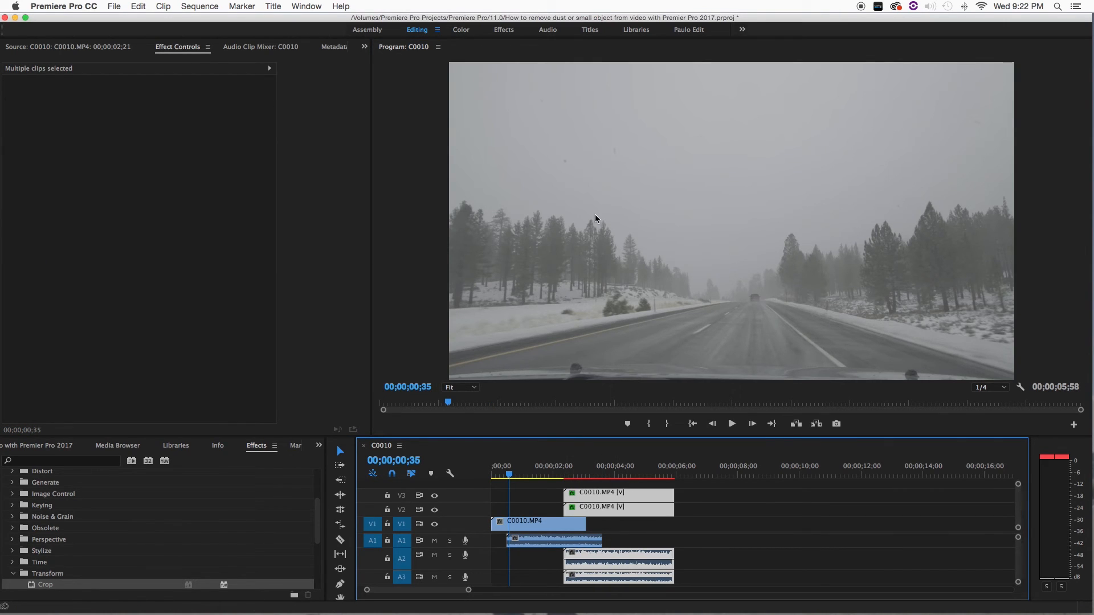
{"action": "mouse_move", "coordinate": [582, 417]}
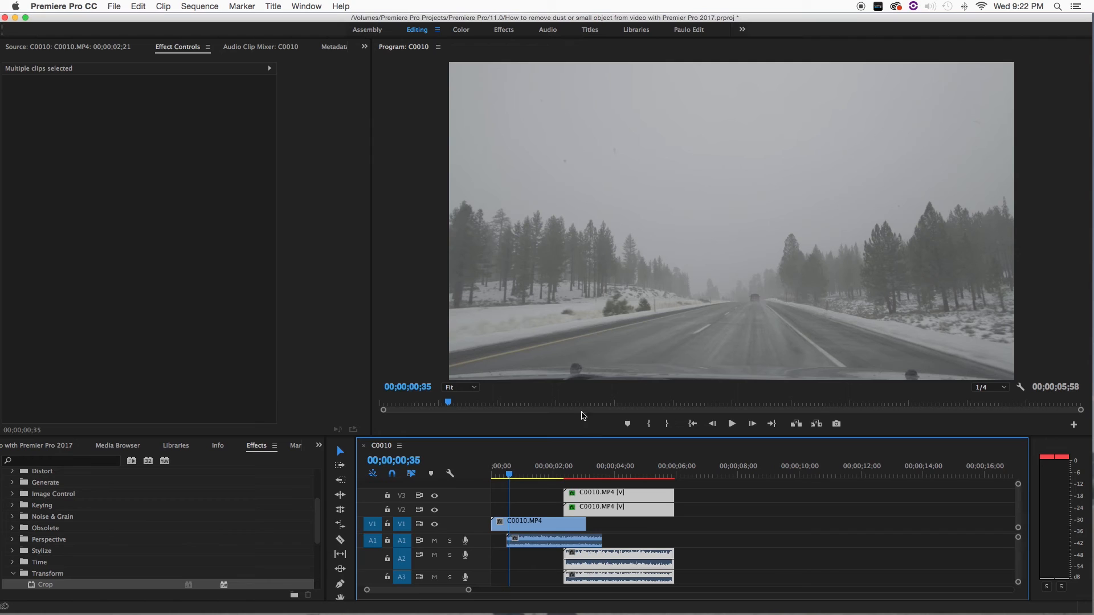